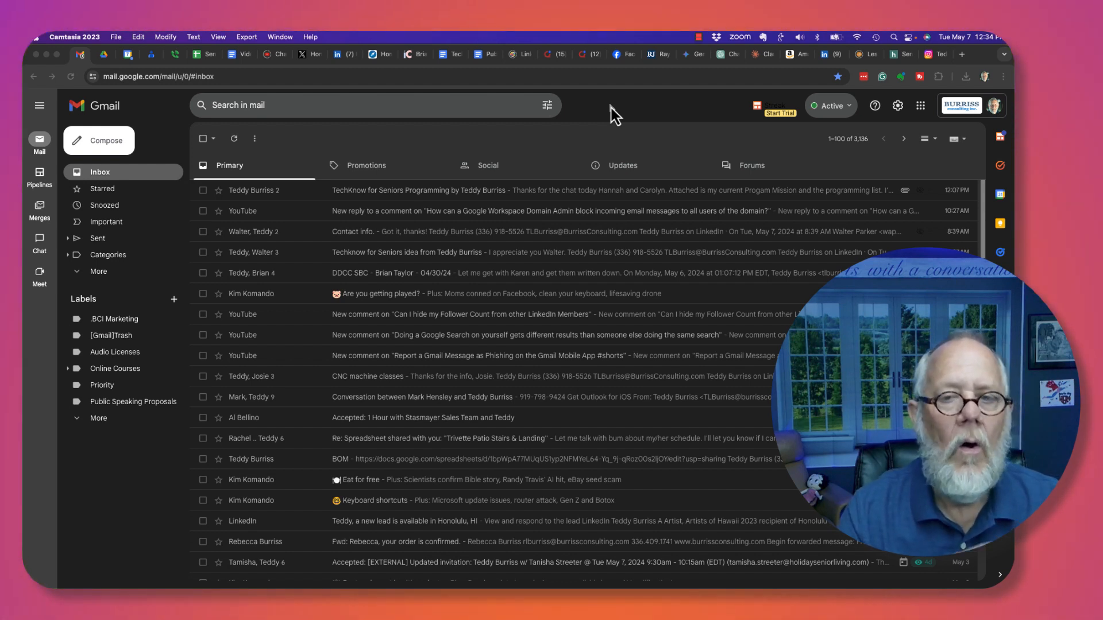
mouse_move(927, 102)
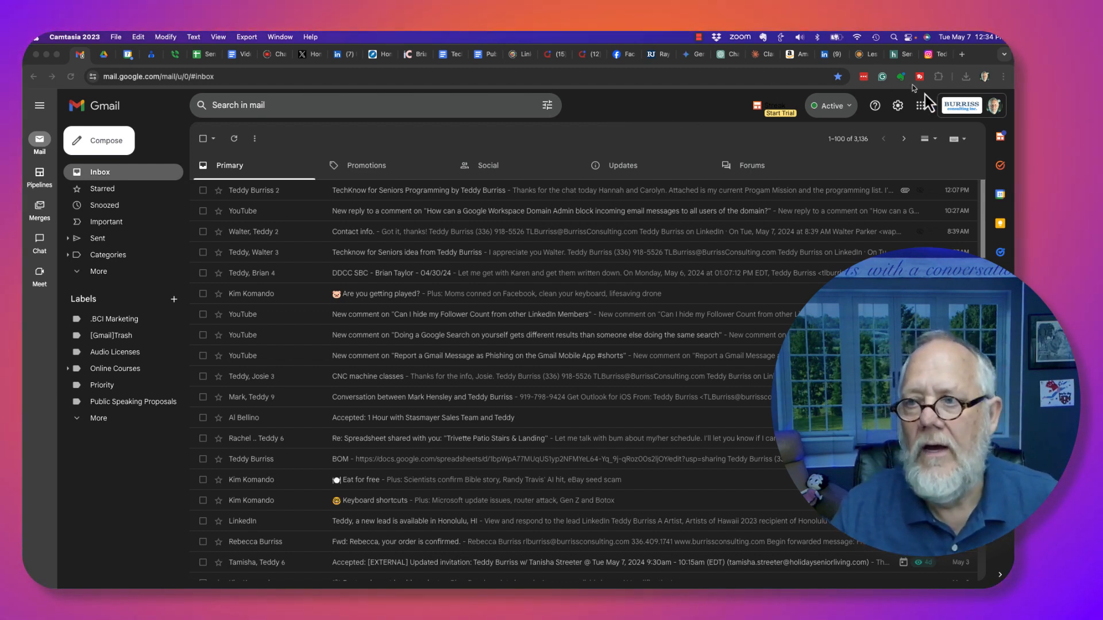
Leave the Gmail inbox for admin.google.com, reaching the sign-in verification page
click(993, 106)
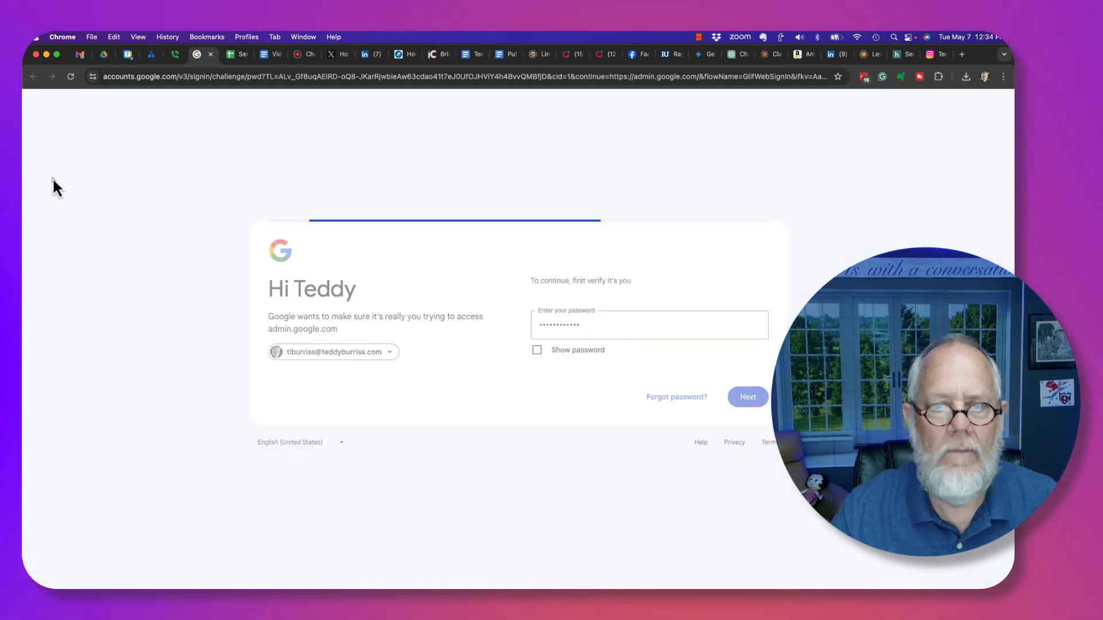
Finish signing in and navigate Apps > Google Workspace > Gmail to the Spam, Phishing and Malware section
click(746, 396)
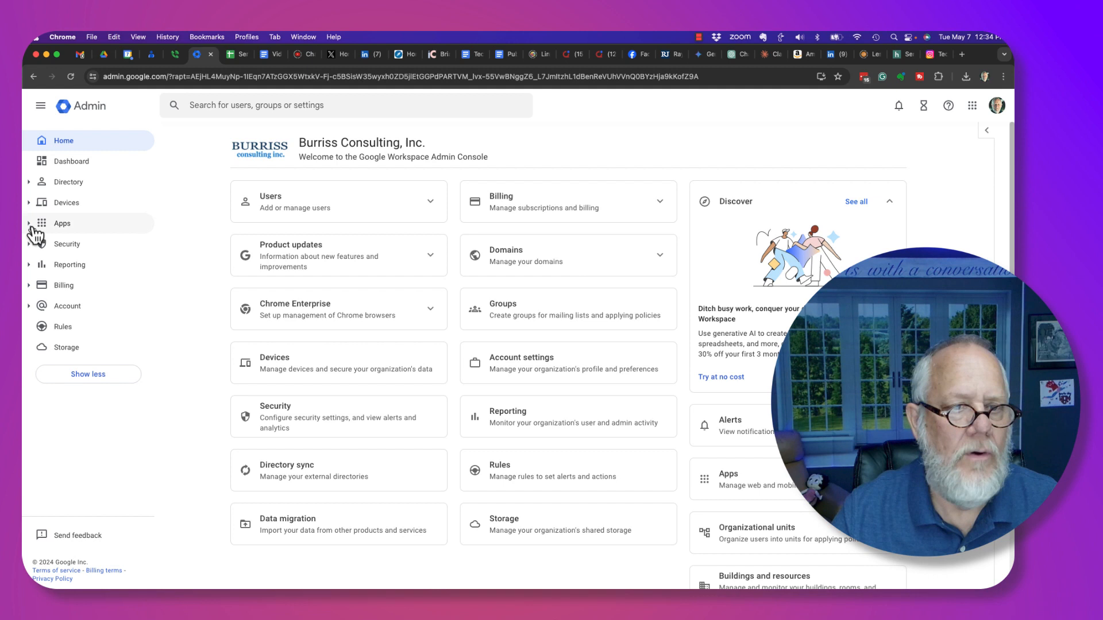
click(62, 223)
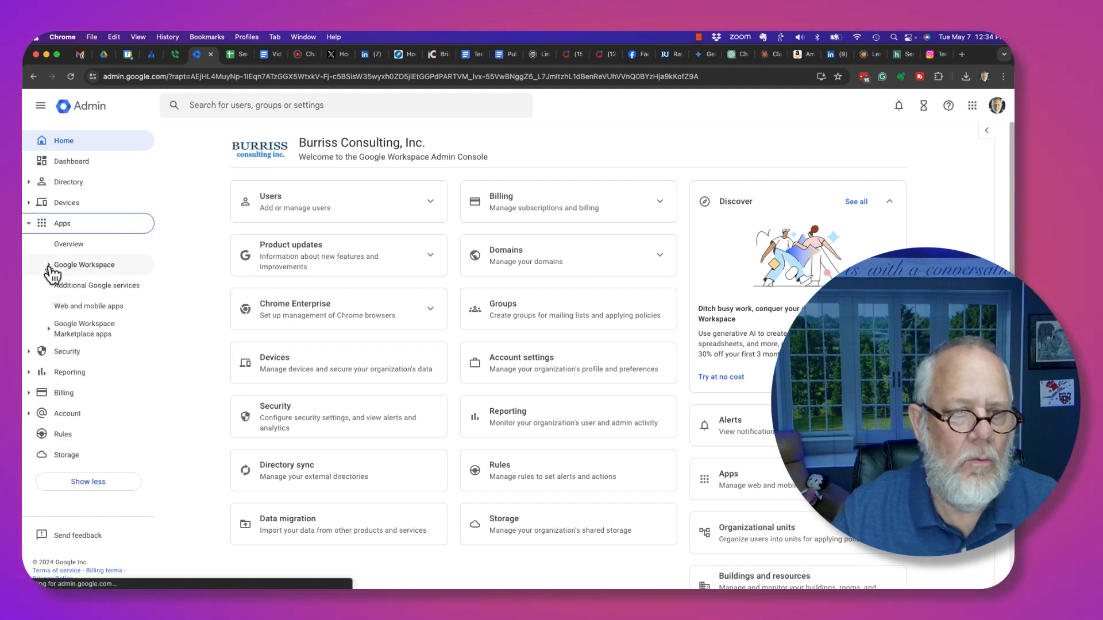
click(85, 264)
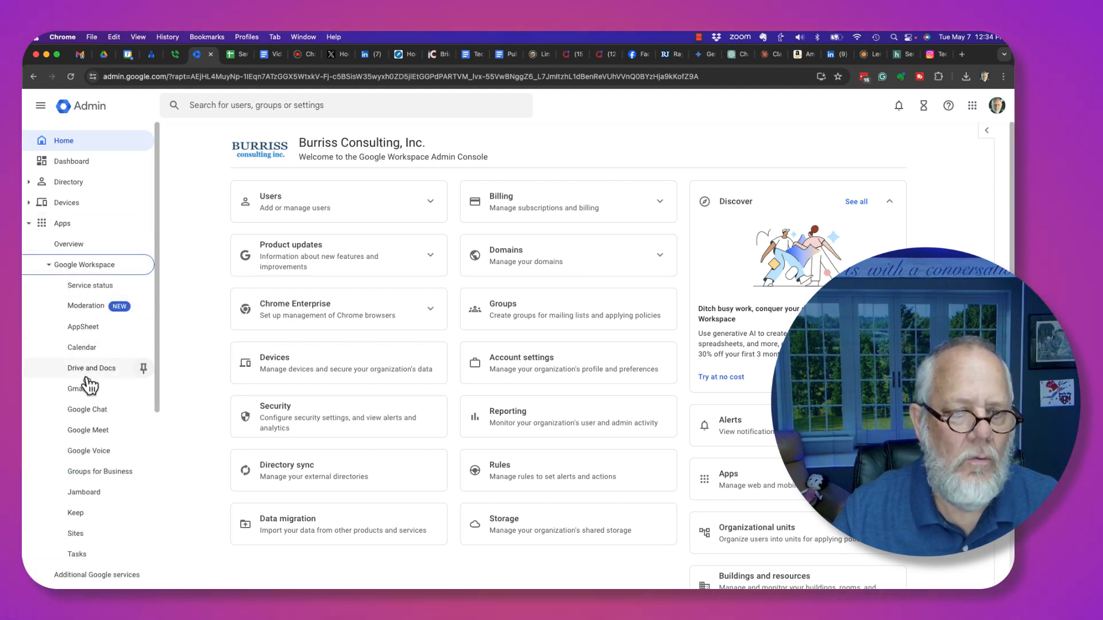
click(72, 390)
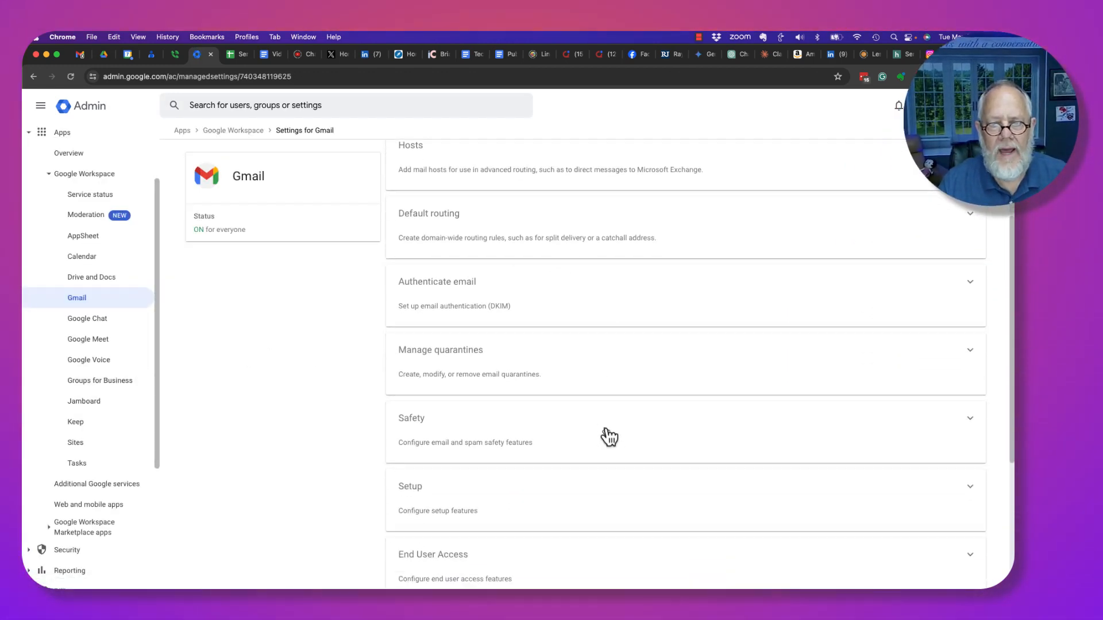
scroll(down, 3)
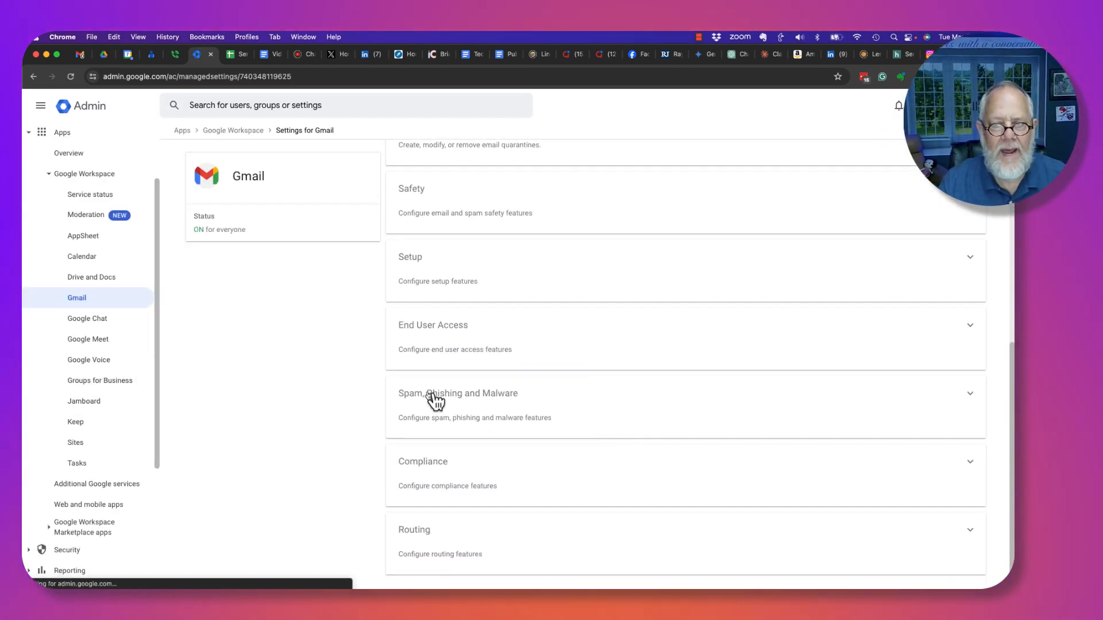
click(457, 393)
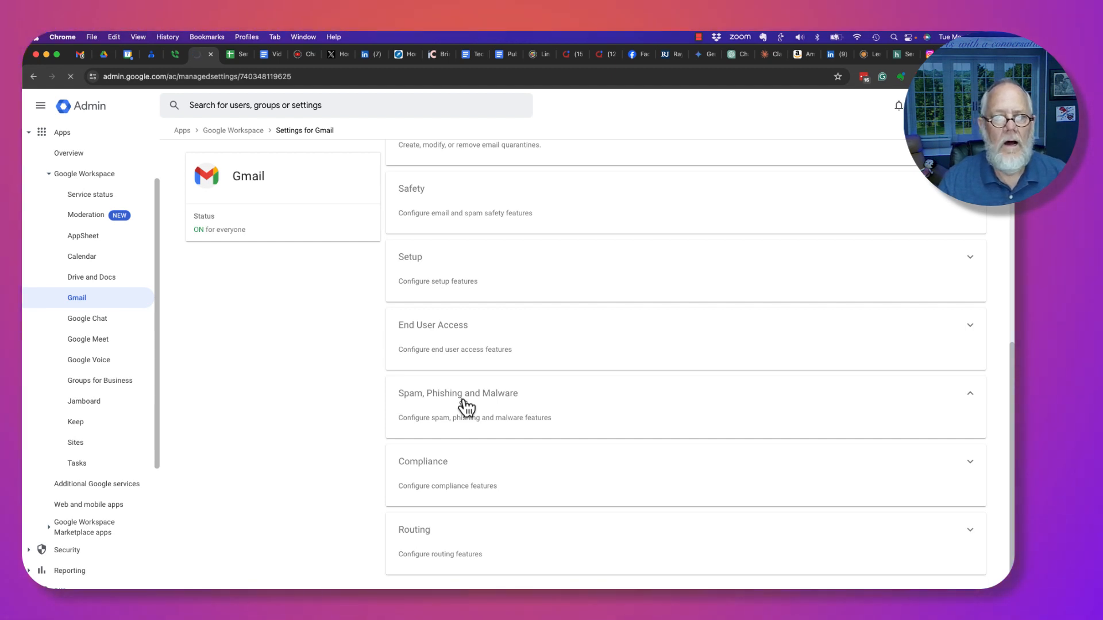
click(459, 393)
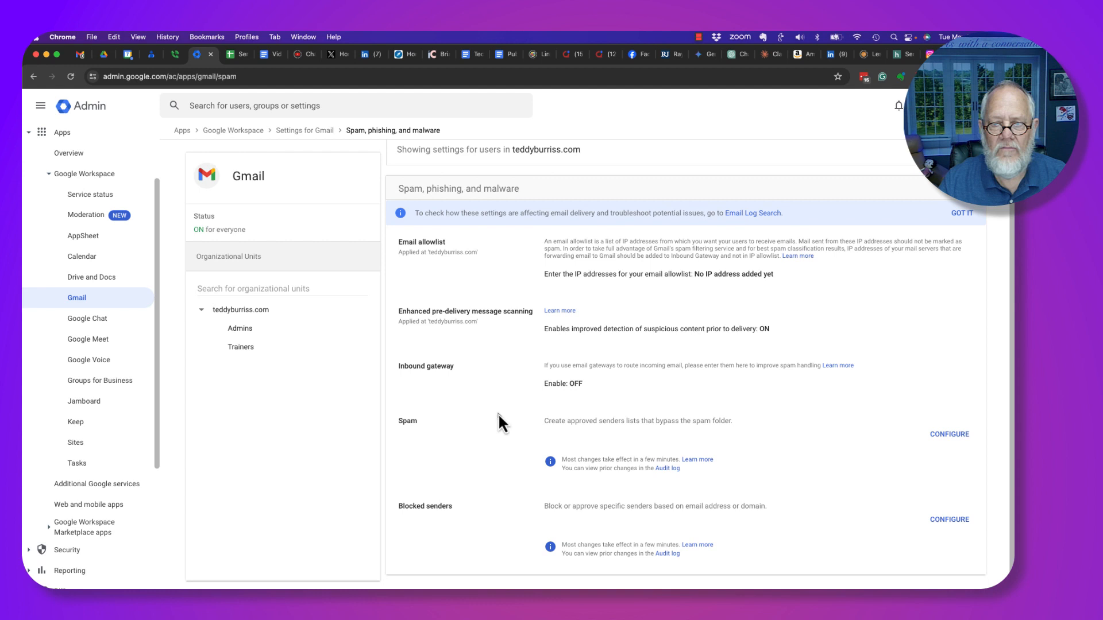
mouse_move(484, 521)
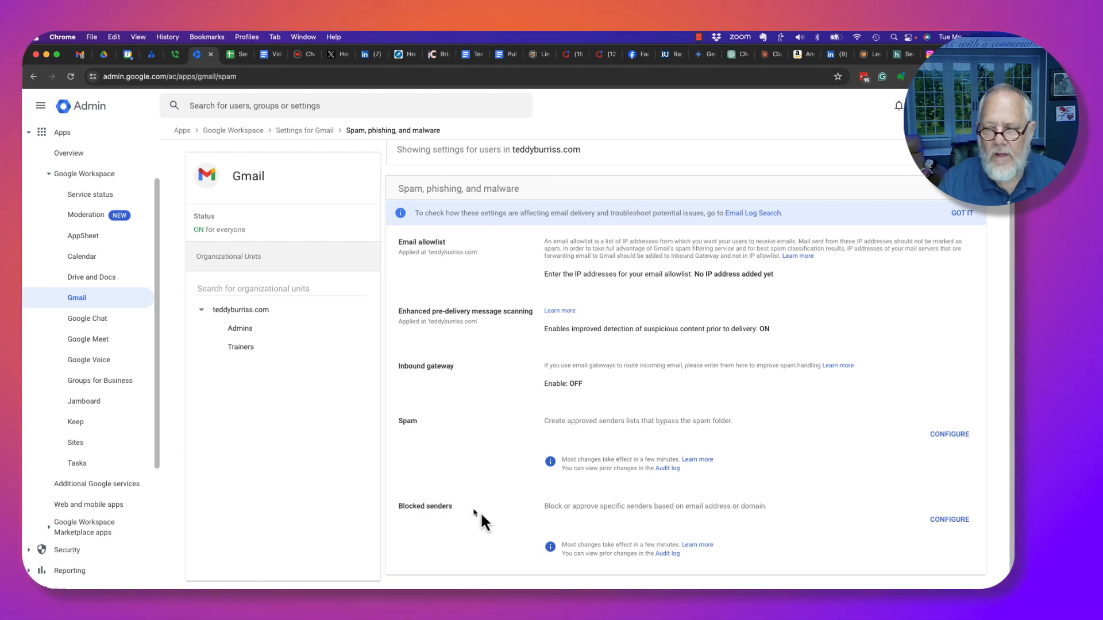
Under Blocked senders, create and save a new blocked list named 'Email Address to block'
click(949, 519)
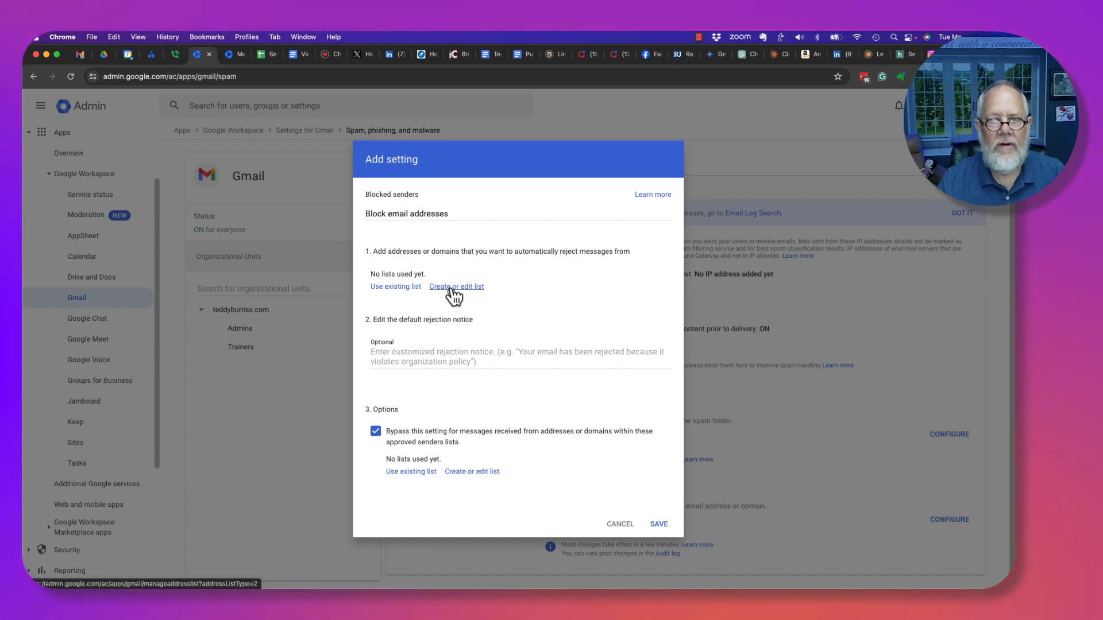
click(456, 286)
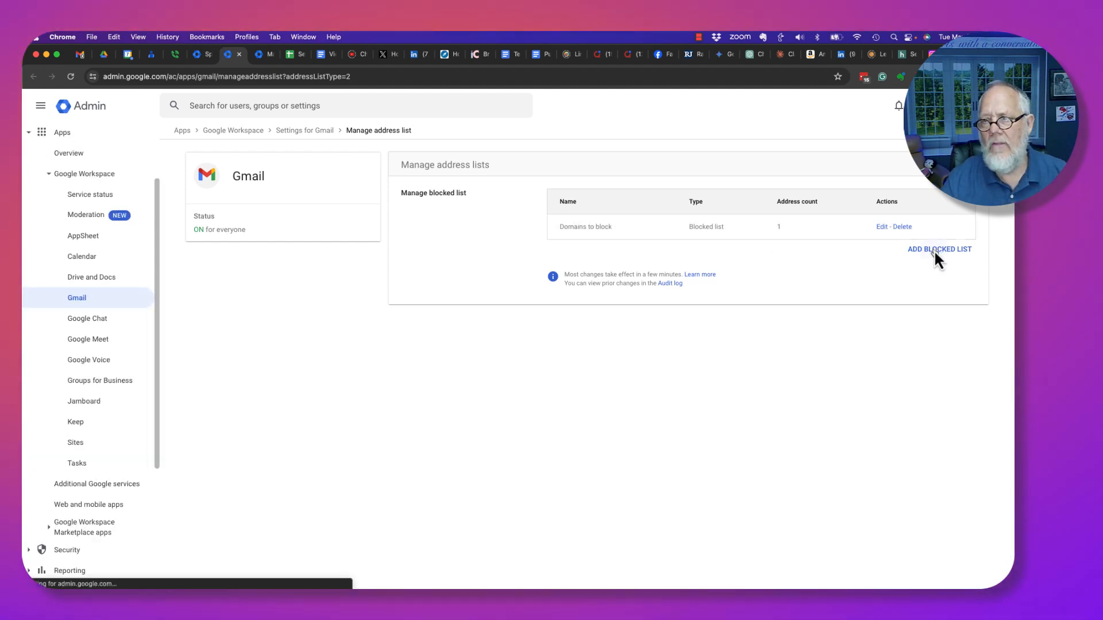
click(939, 248)
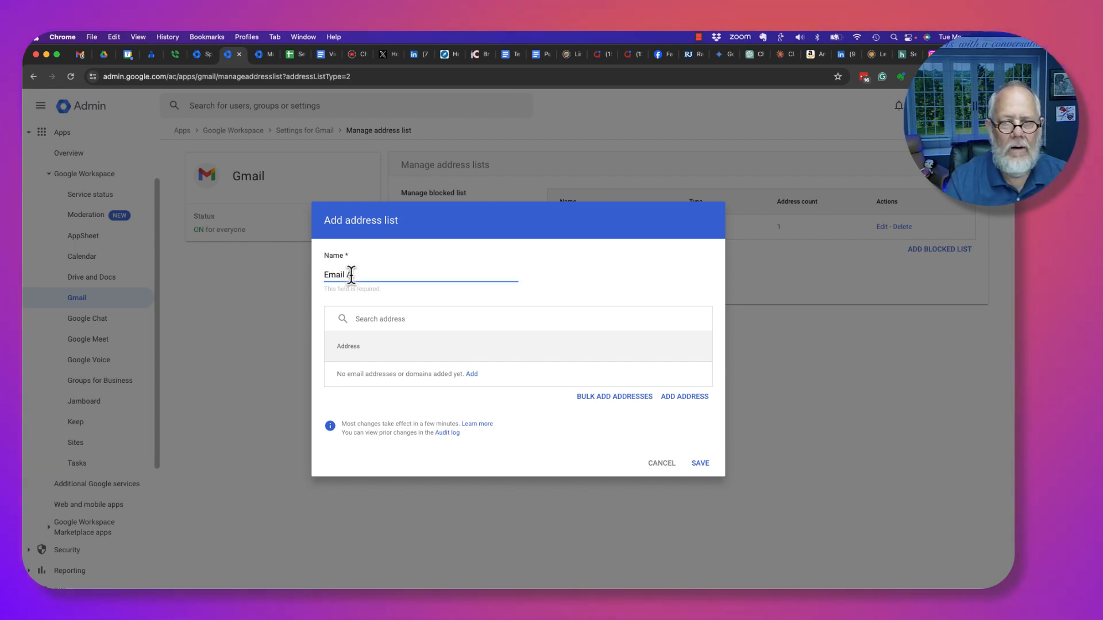
text(Address to block)
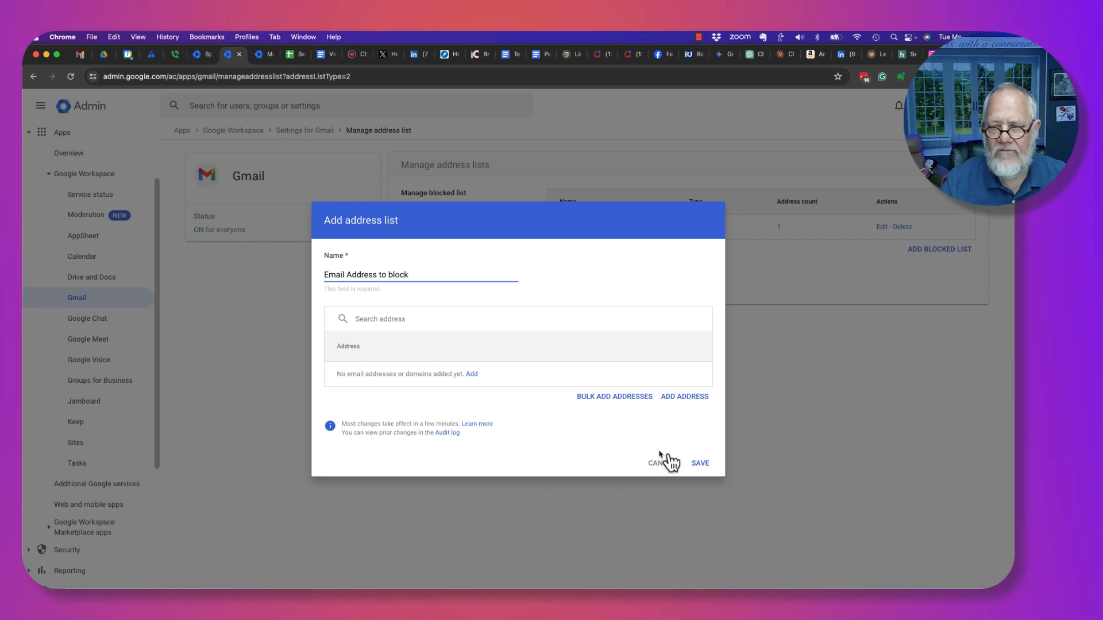
click(654, 463)
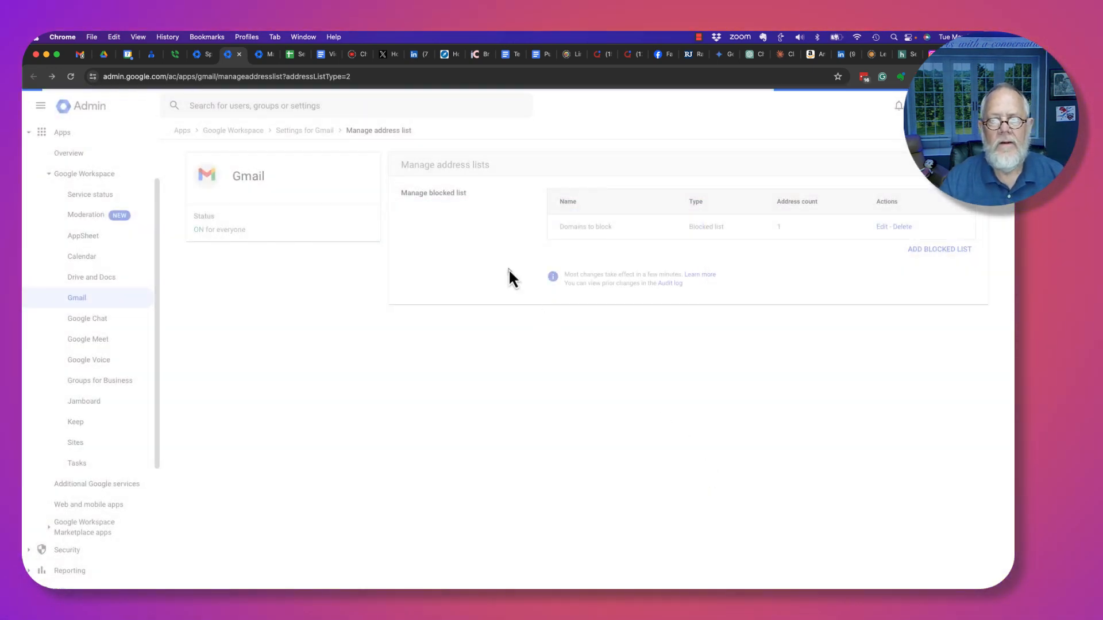
mouse_move(407, 191)
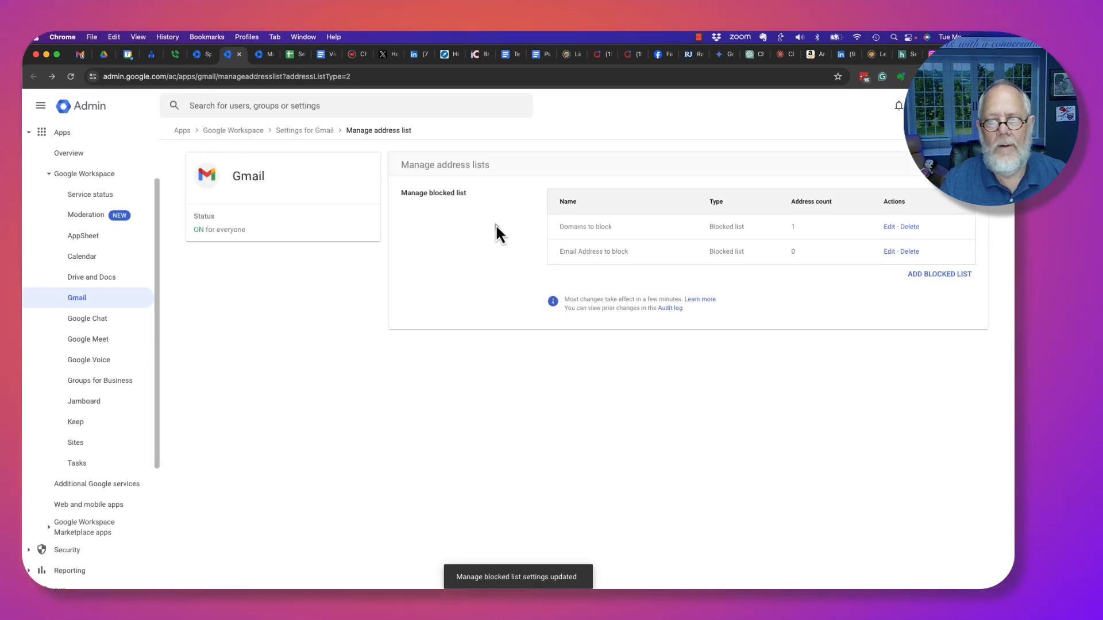
mouse_move(582, 253)
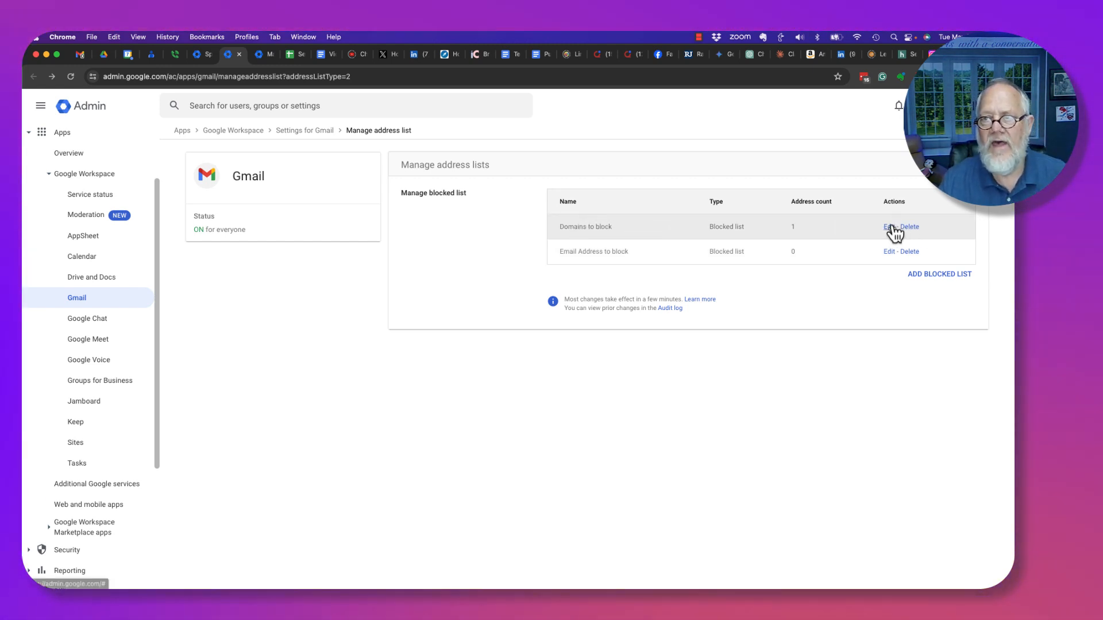
click(888, 226)
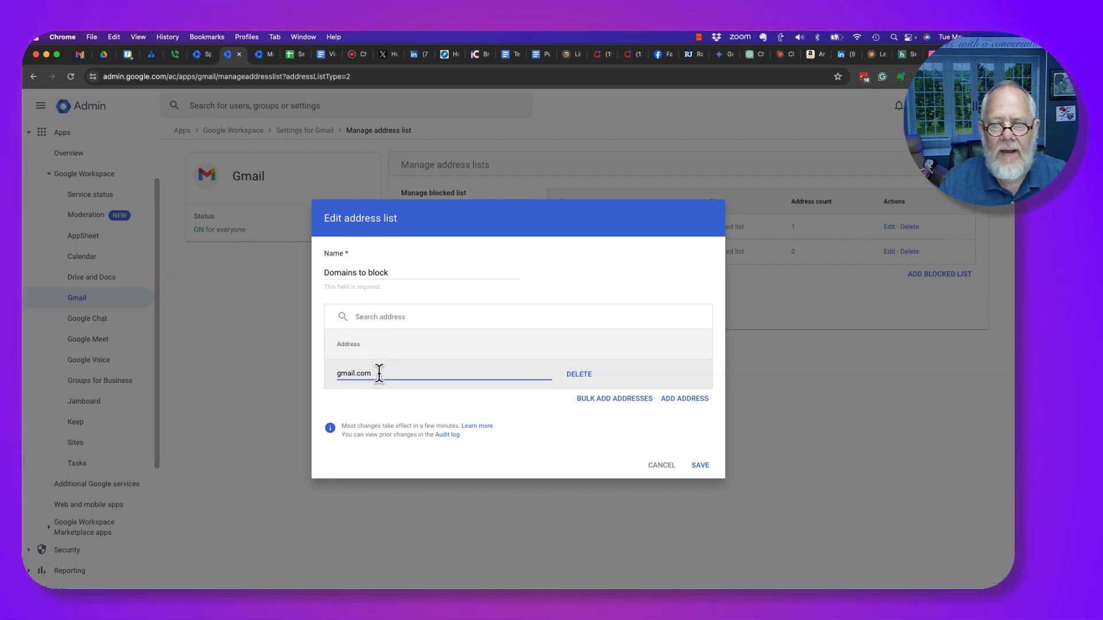
double_click(355, 372)
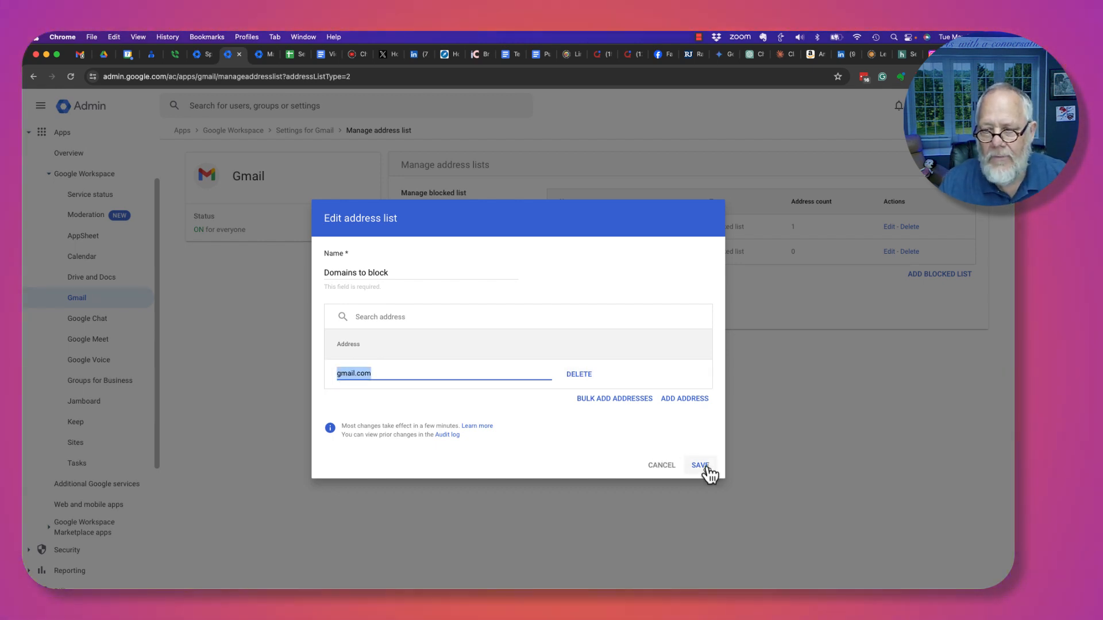
click(700, 465)
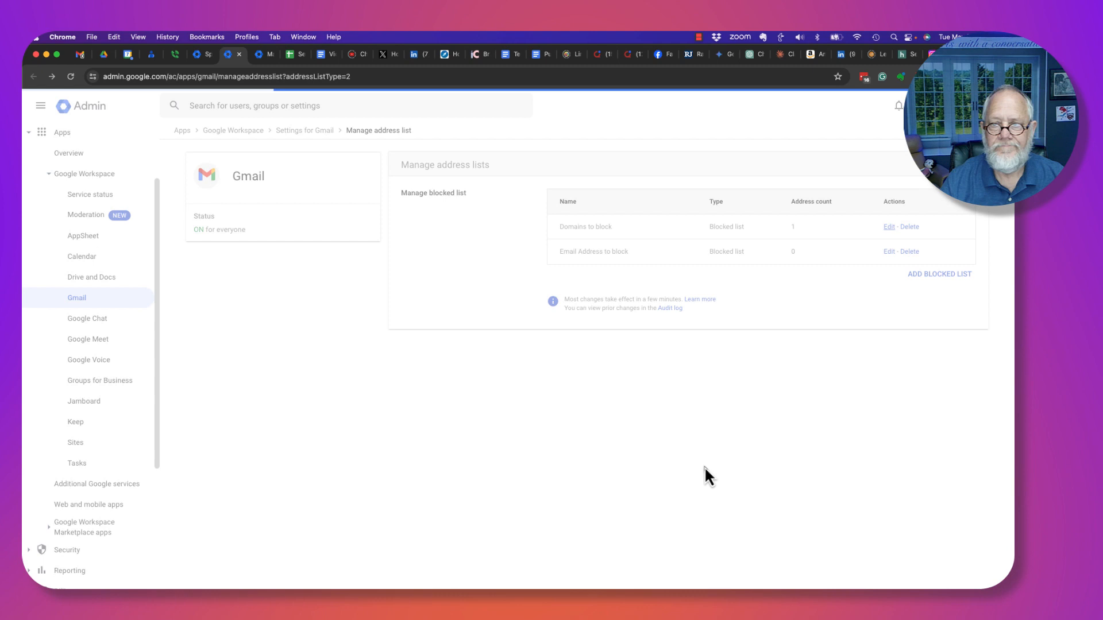
mouse_move(830, 304)
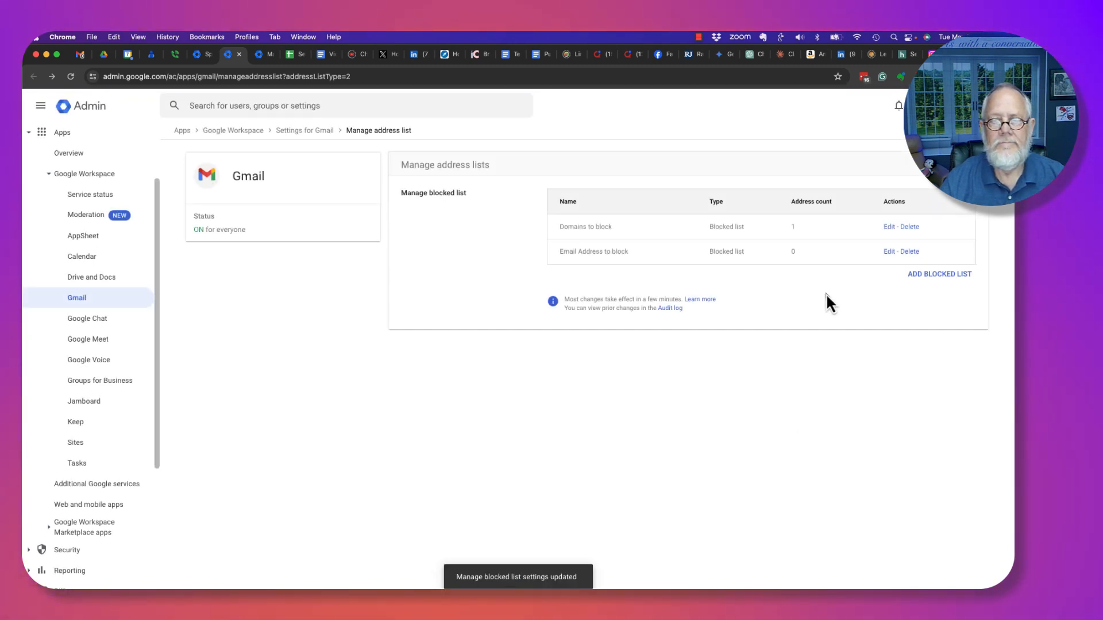
mouse_move(799, 224)
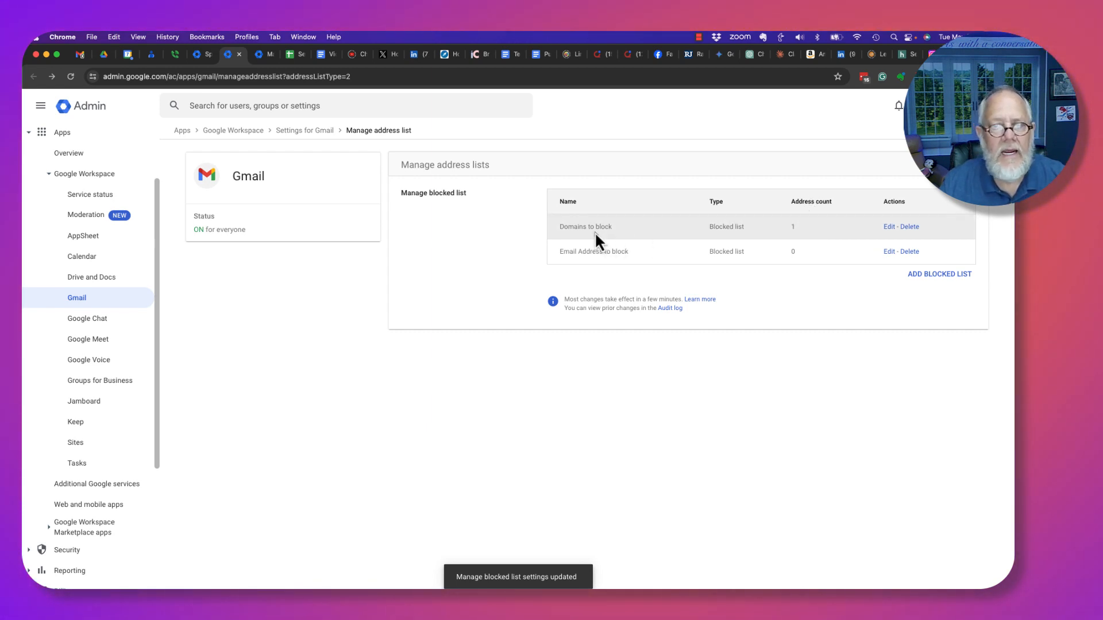
mouse_move(572, 253)
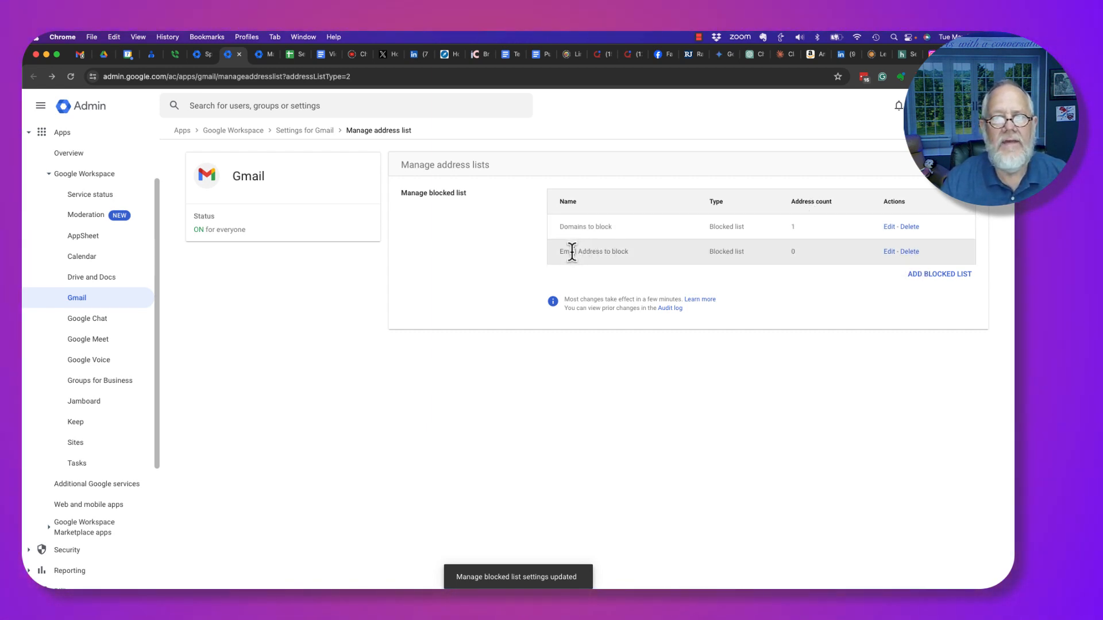
click(888, 252)
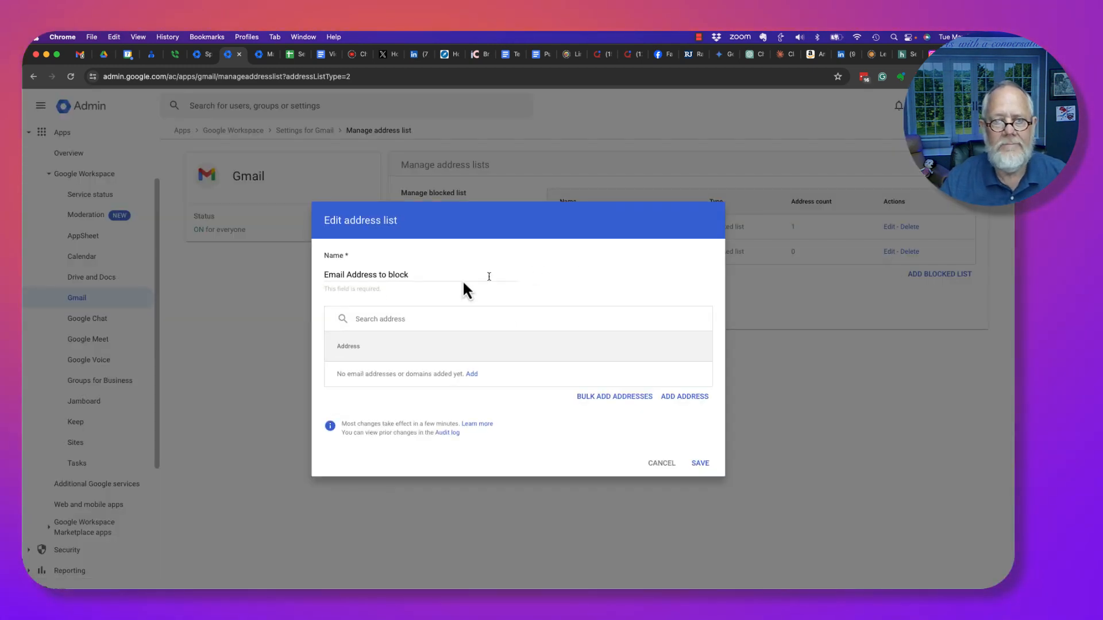
mouse_move(367, 371)
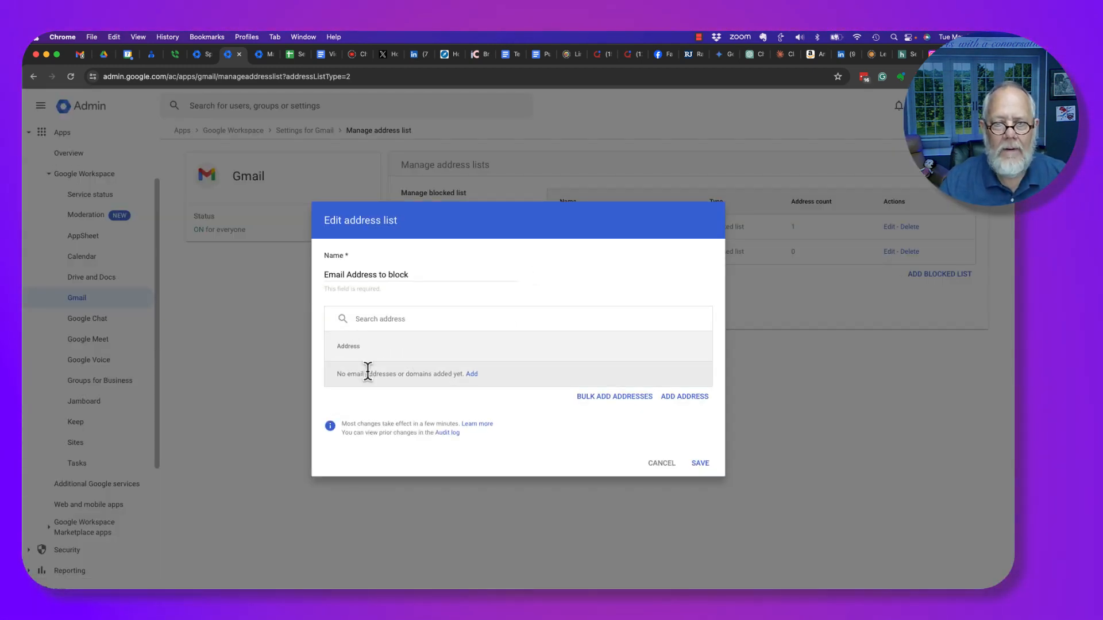
click(684, 399)
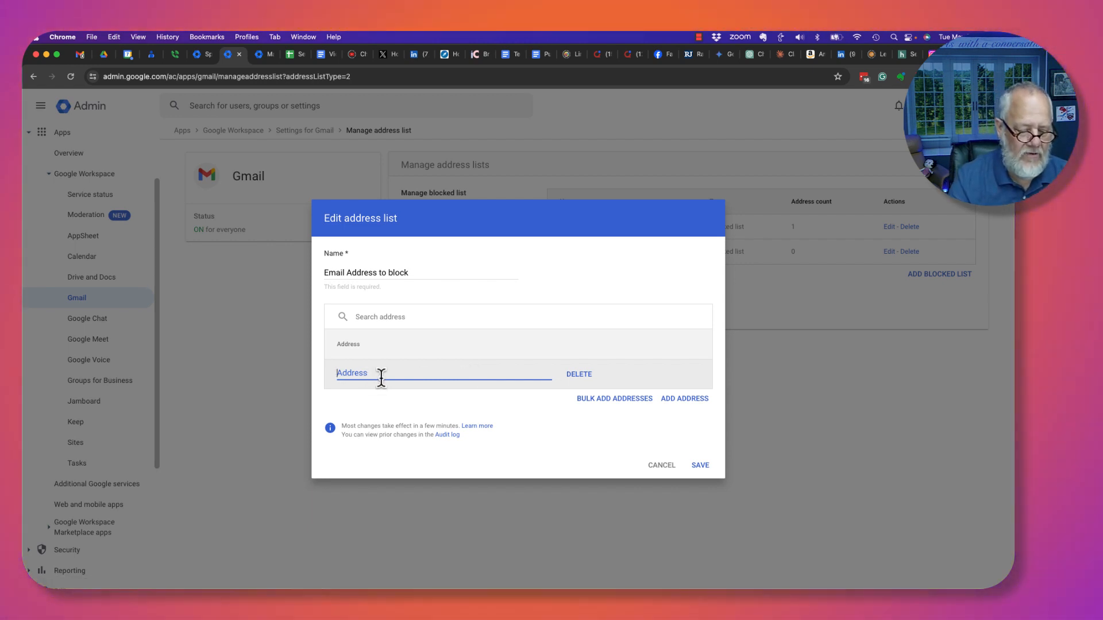
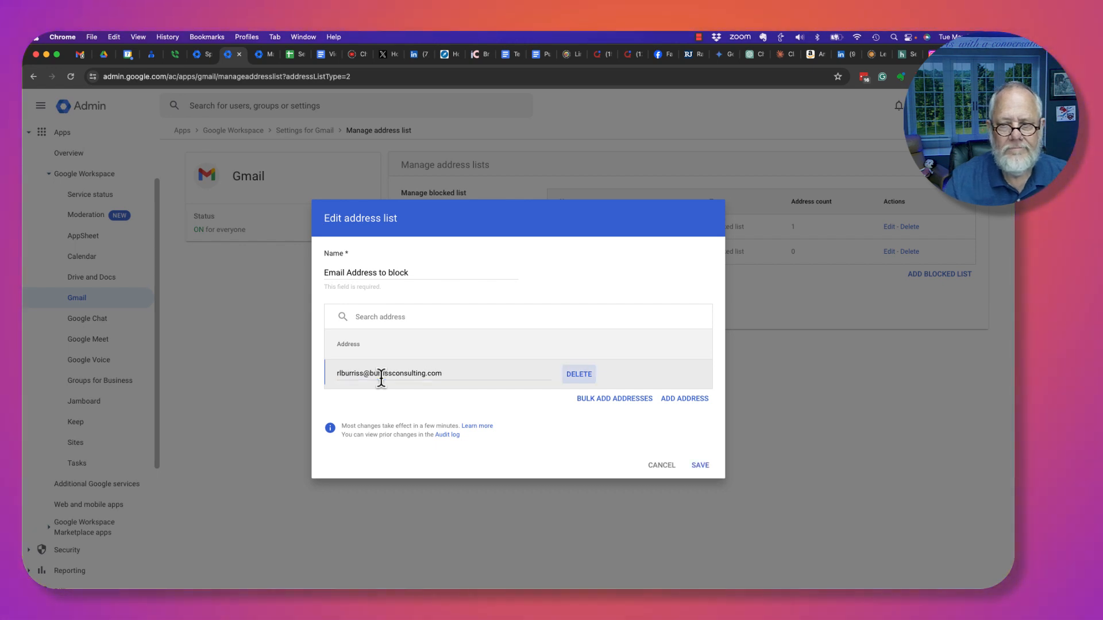
click(387, 372)
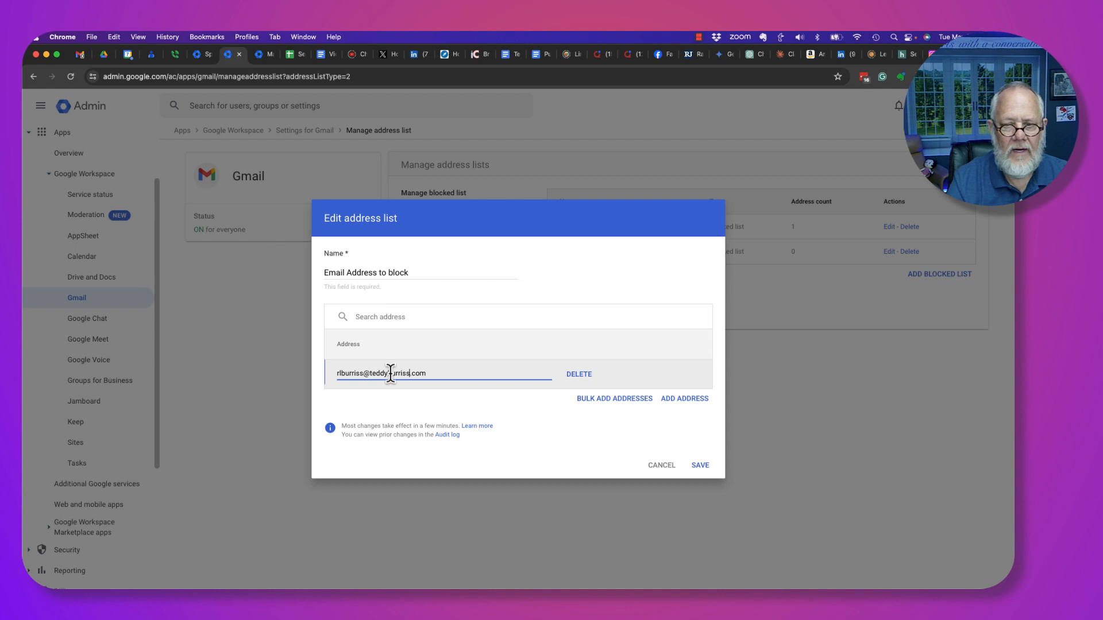
click(684, 412)
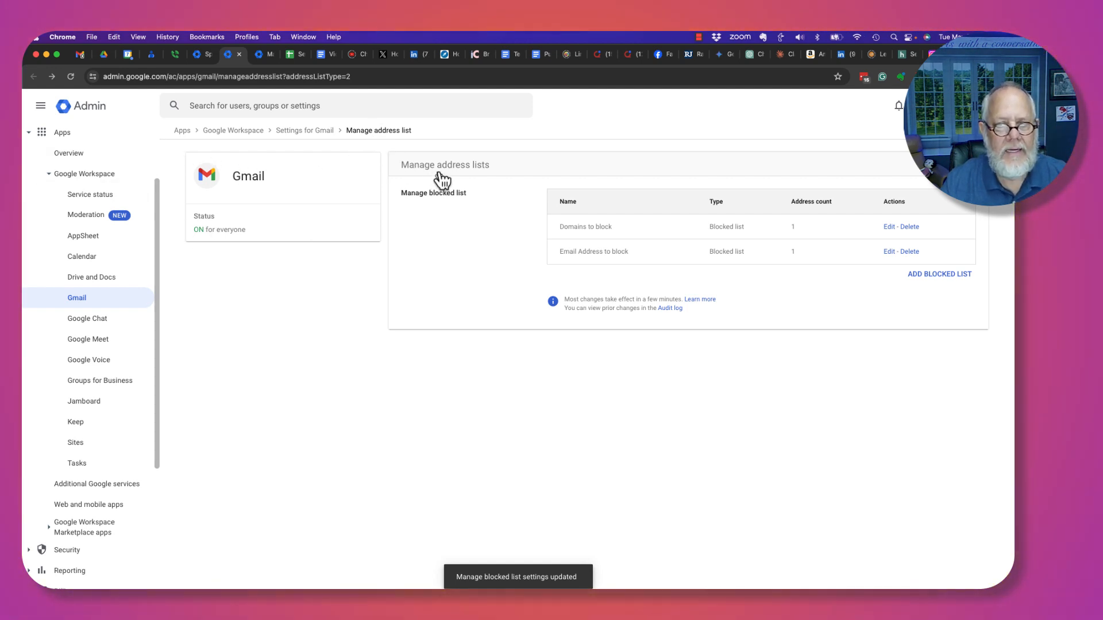
mouse_move(597, 243)
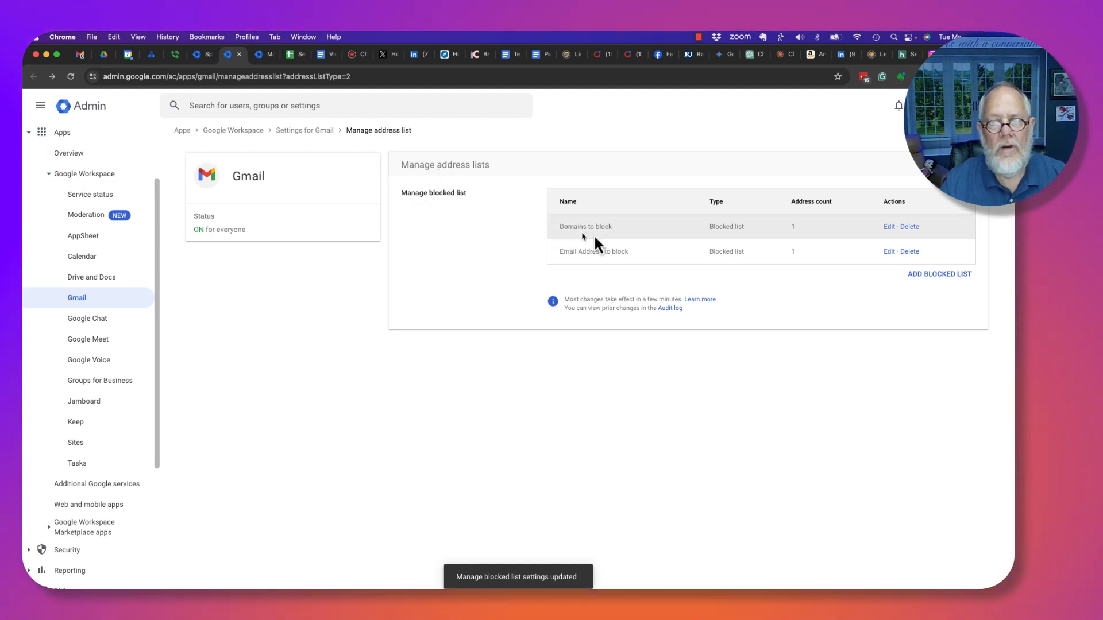
mouse_move(804, 237)
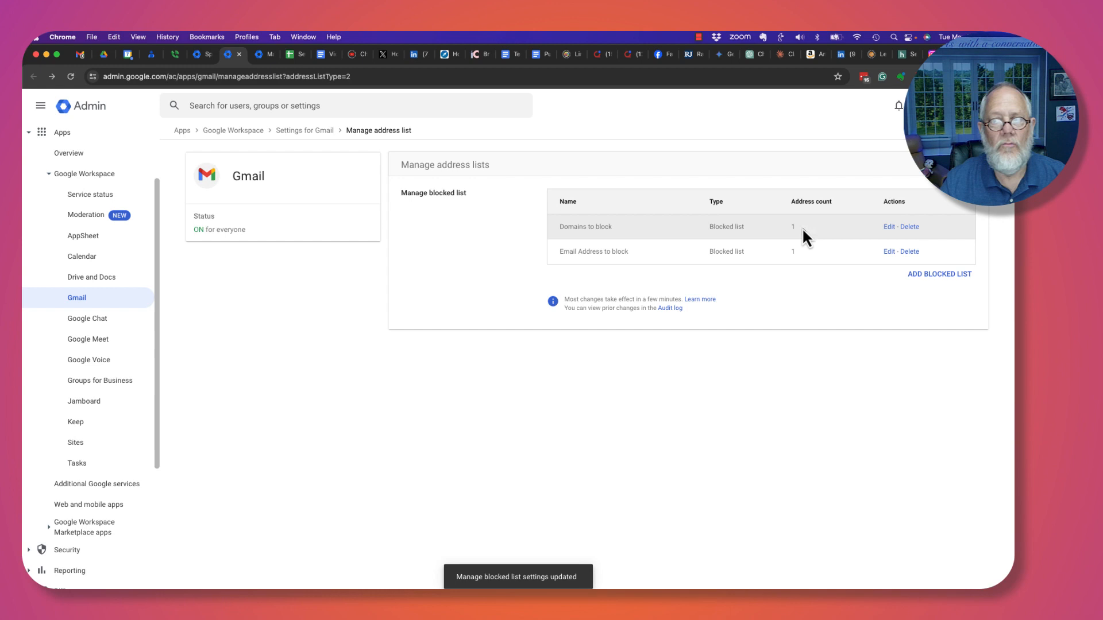
mouse_move(589, 264)
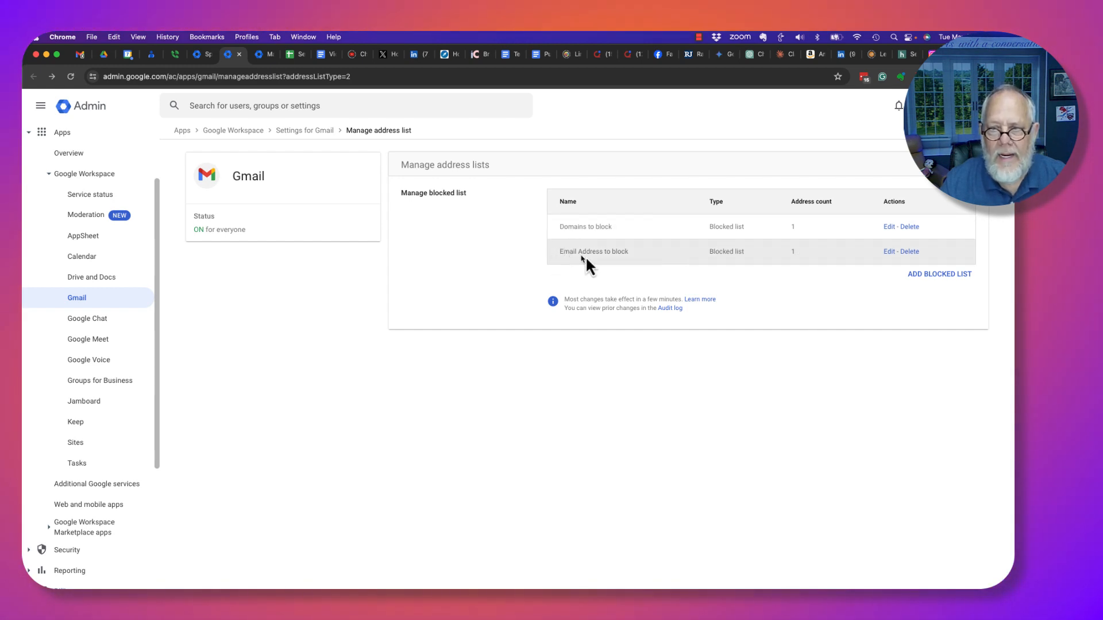
mouse_move(803, 259)
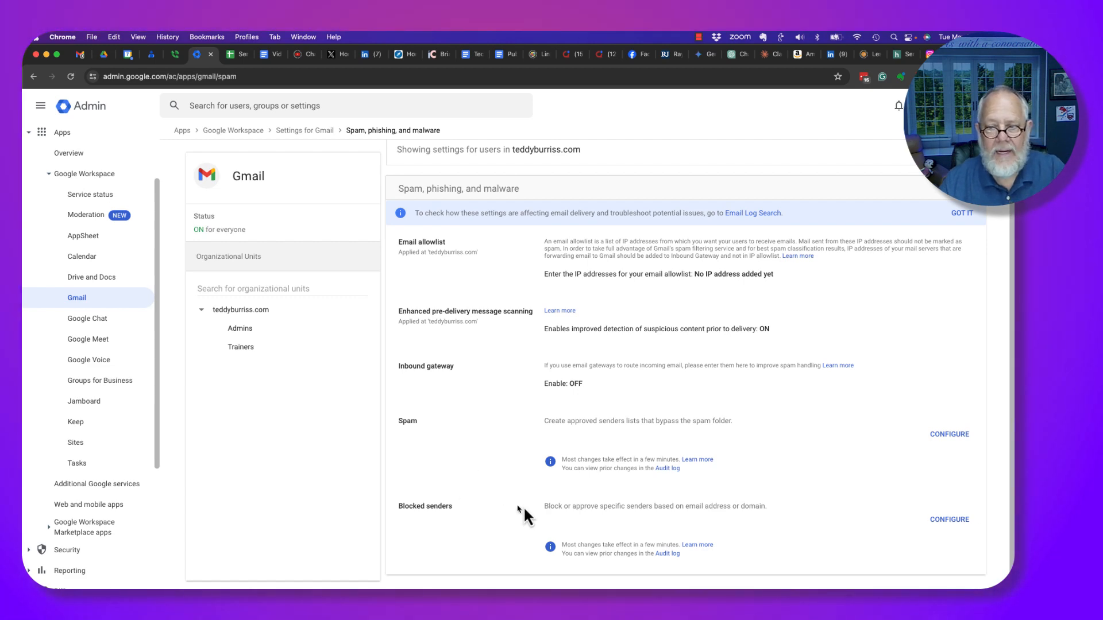
mouse_move(949, 520)
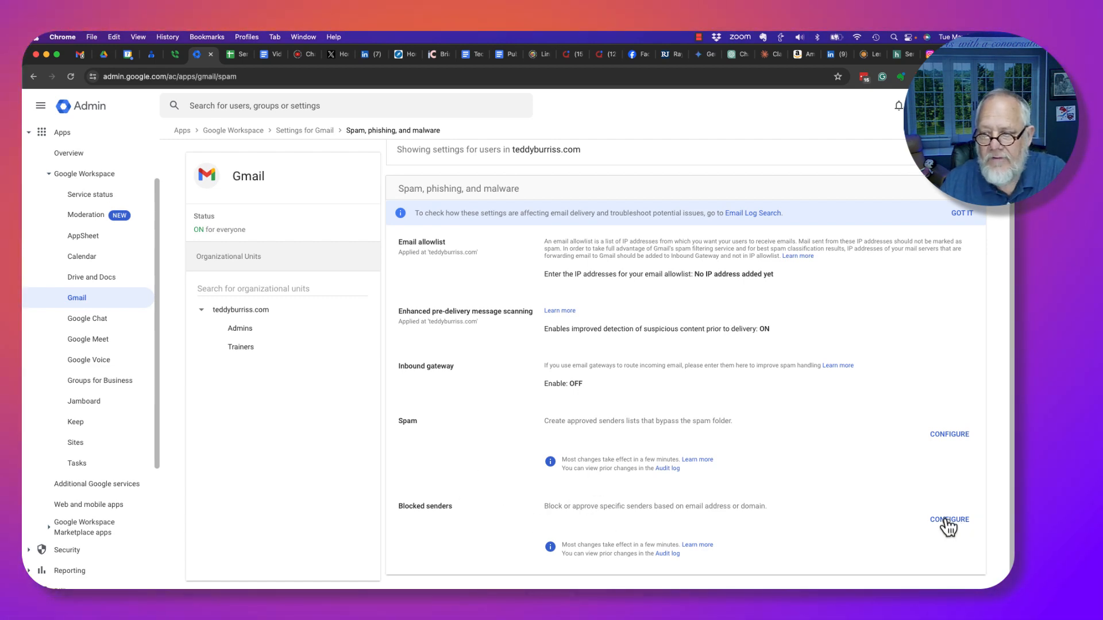
Configure the Blocked senders rule to use both existing lists, Domains to block and Email Address to block
click(949, 519)
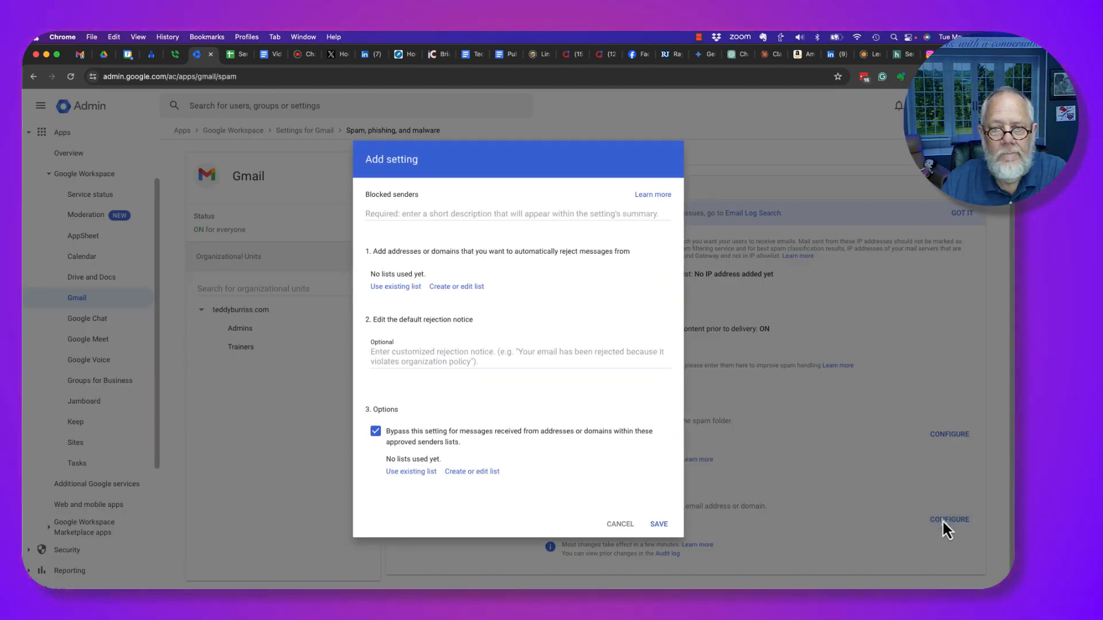
mouse_move(516, 298)
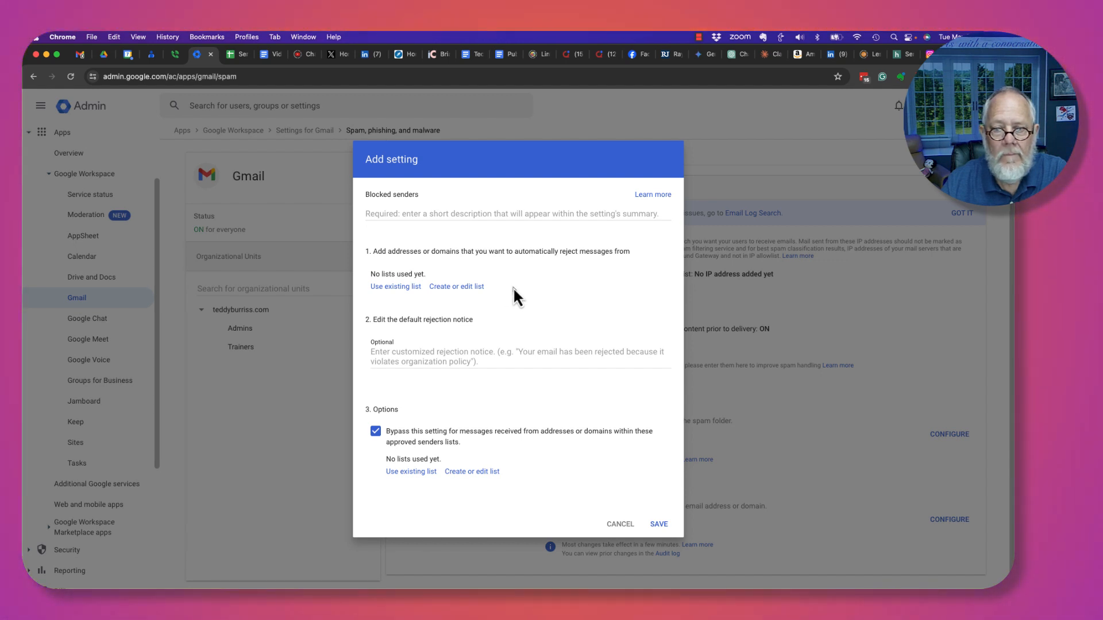
mouse_move(395, 288)
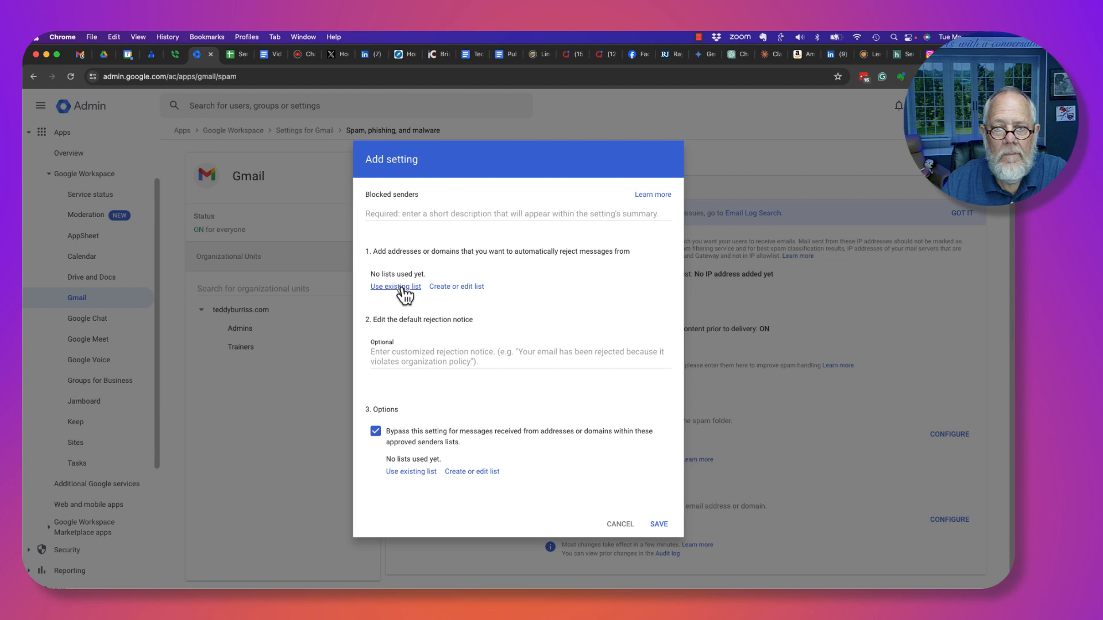
click(396, 287)
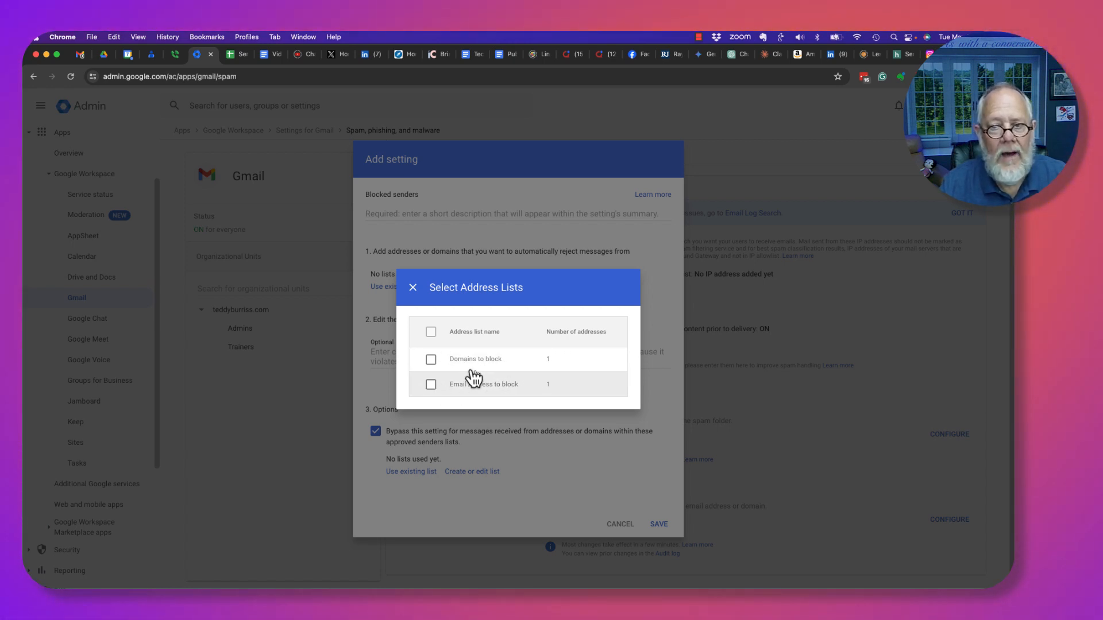
click(431, 359)
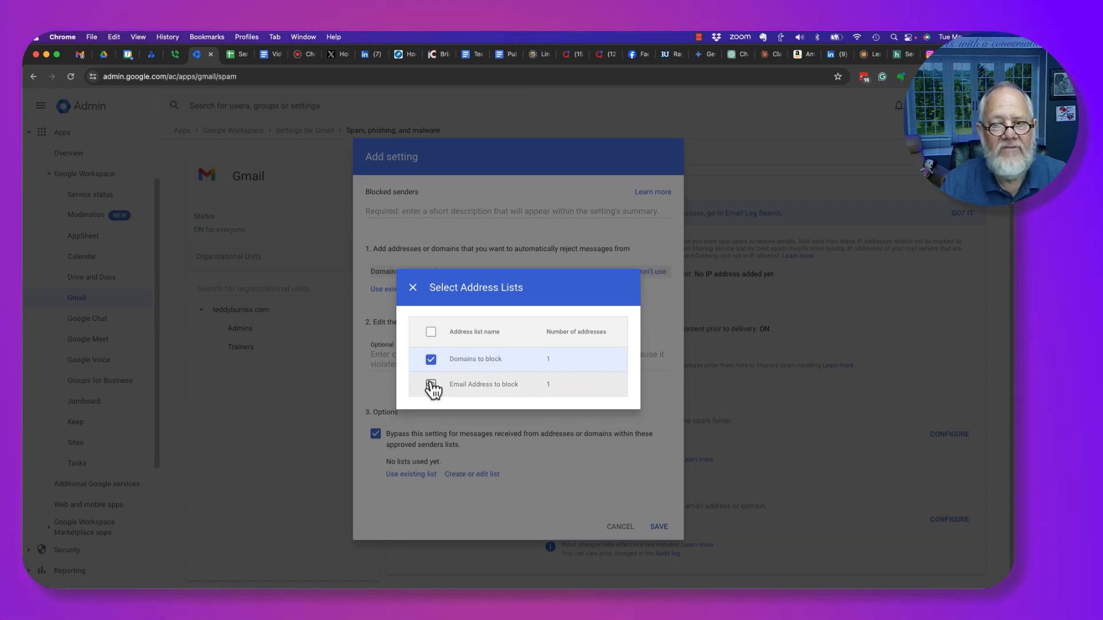
click(431, 385)
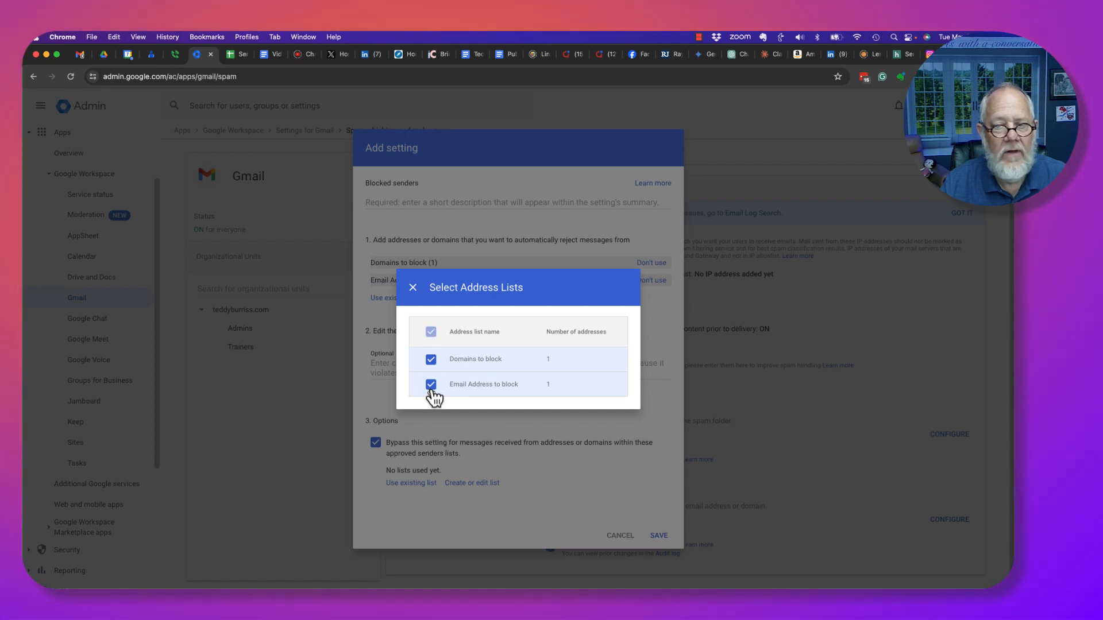
mouse_move(616, 504)
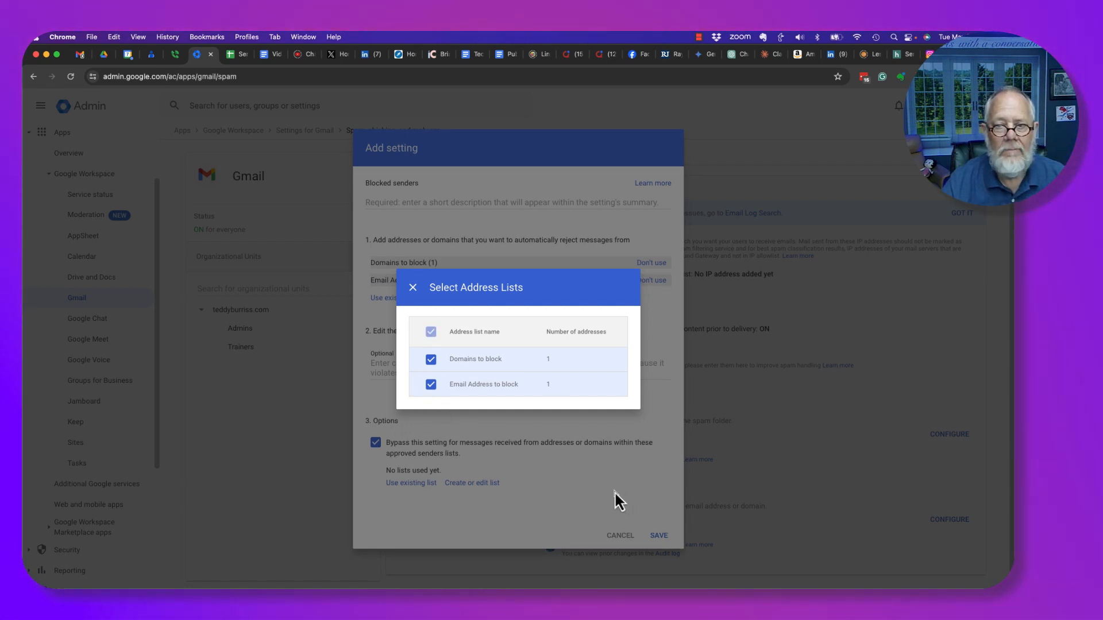
click(412, 287)
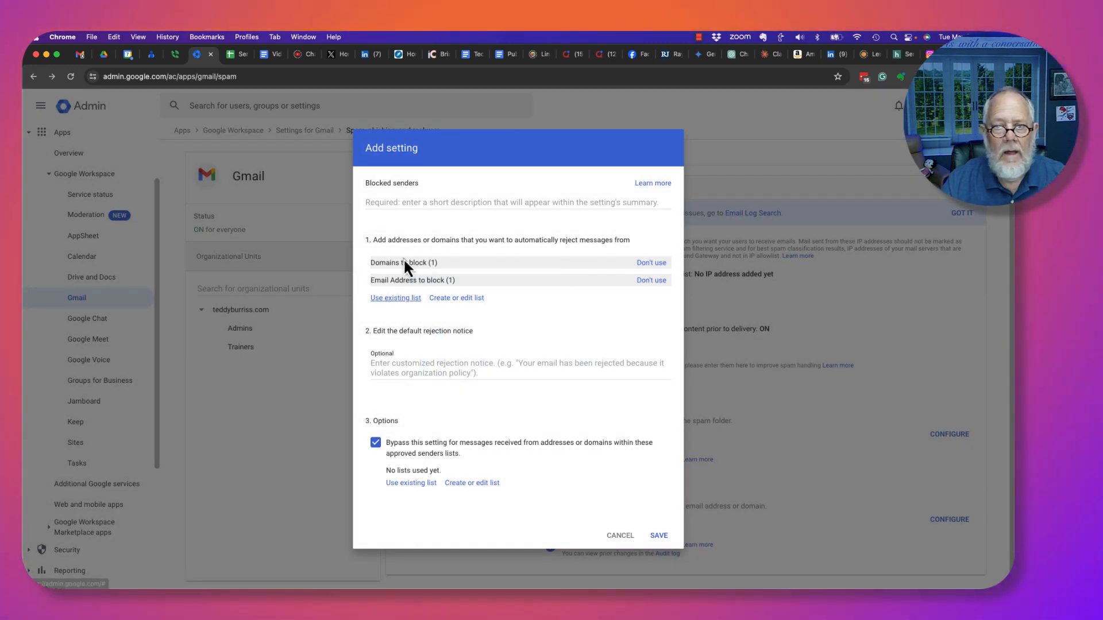
mouse_move(659, 261)
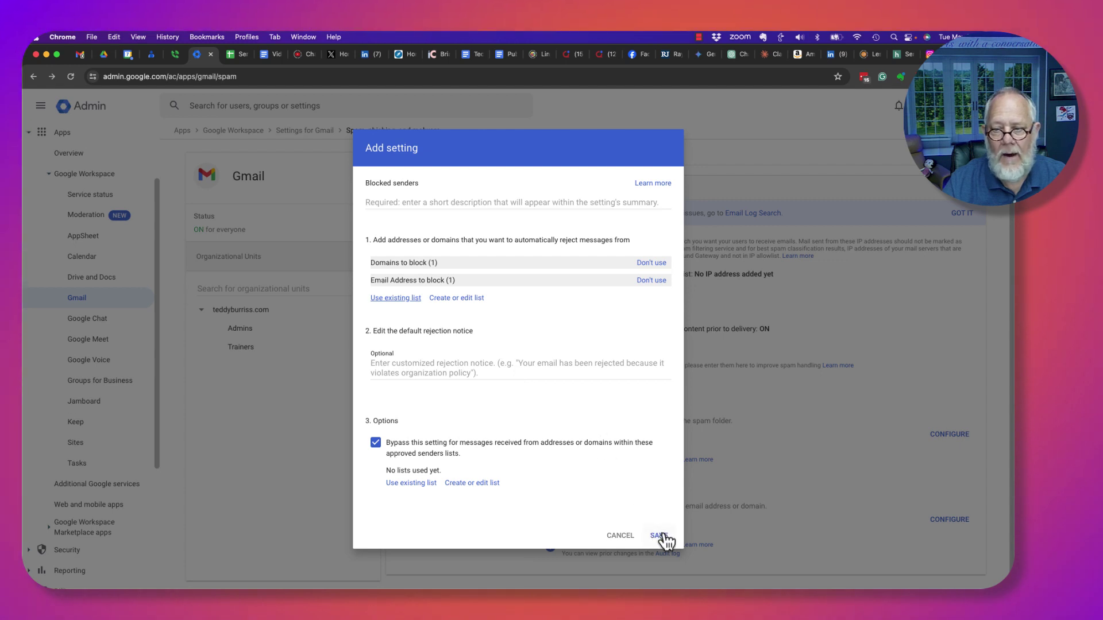
click(660, 536)
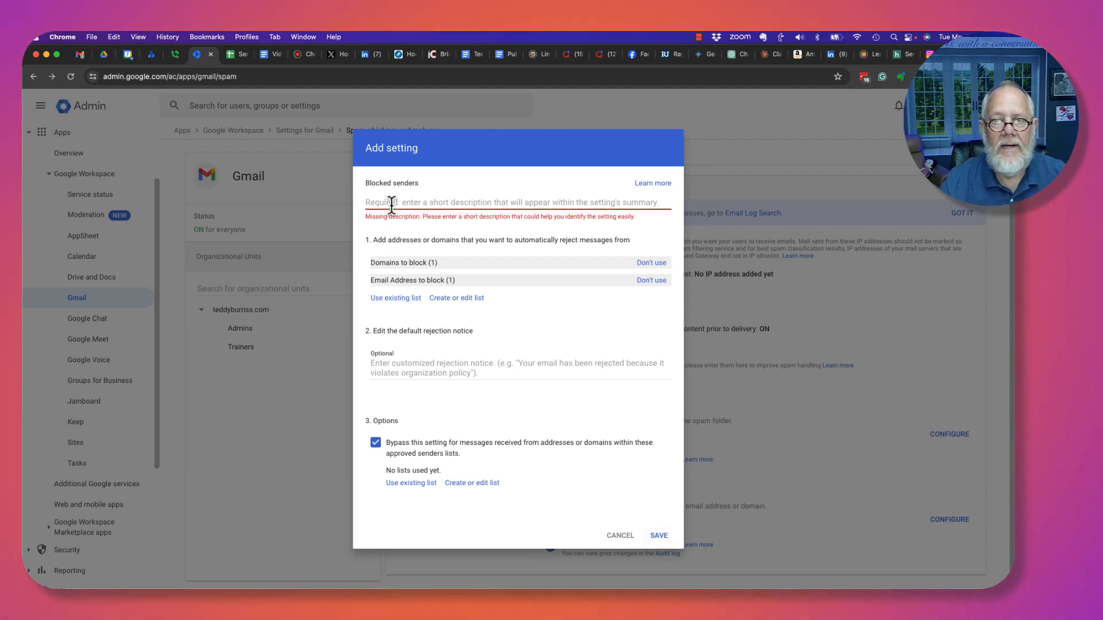
Describe the rule as 'Block domains and email addresses' and save it as enabled
text(Block)
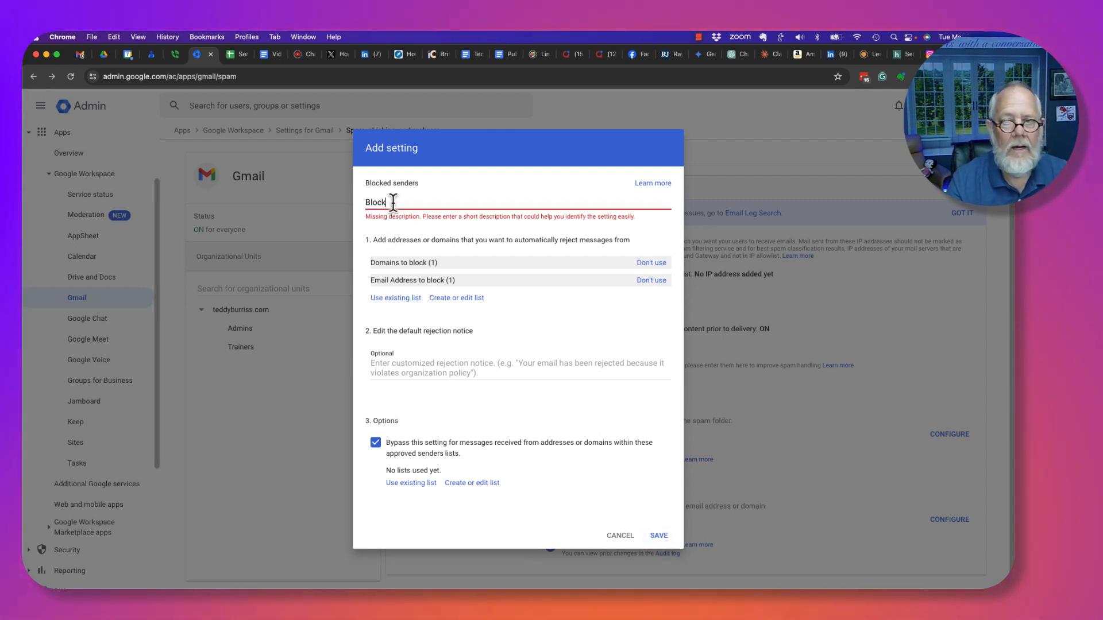
text(coa)
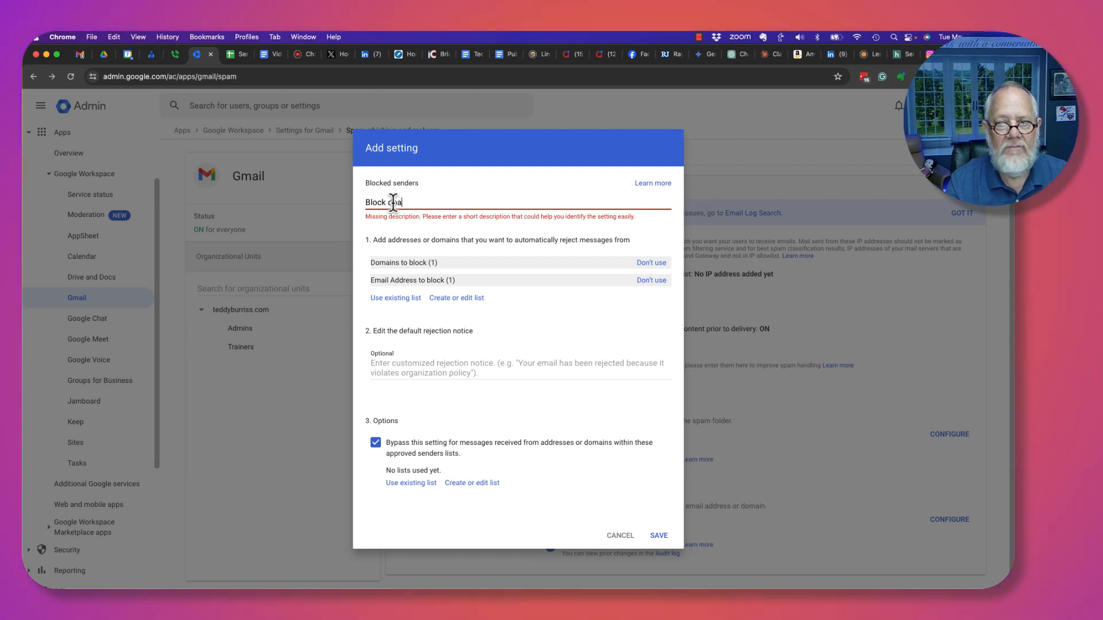
text(domains)
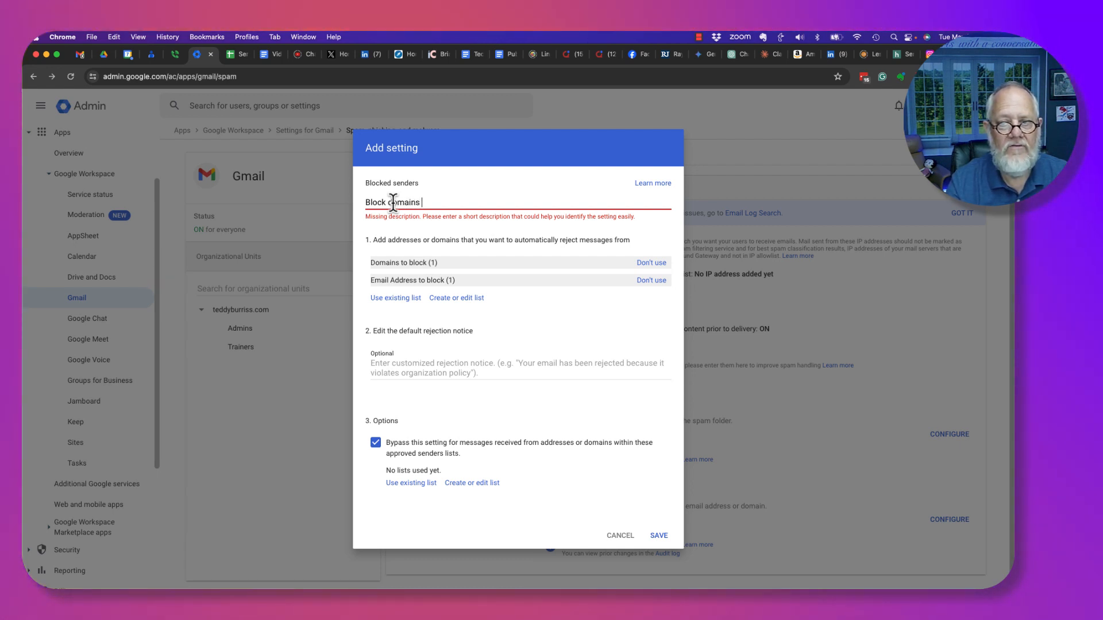
text(and email addre)
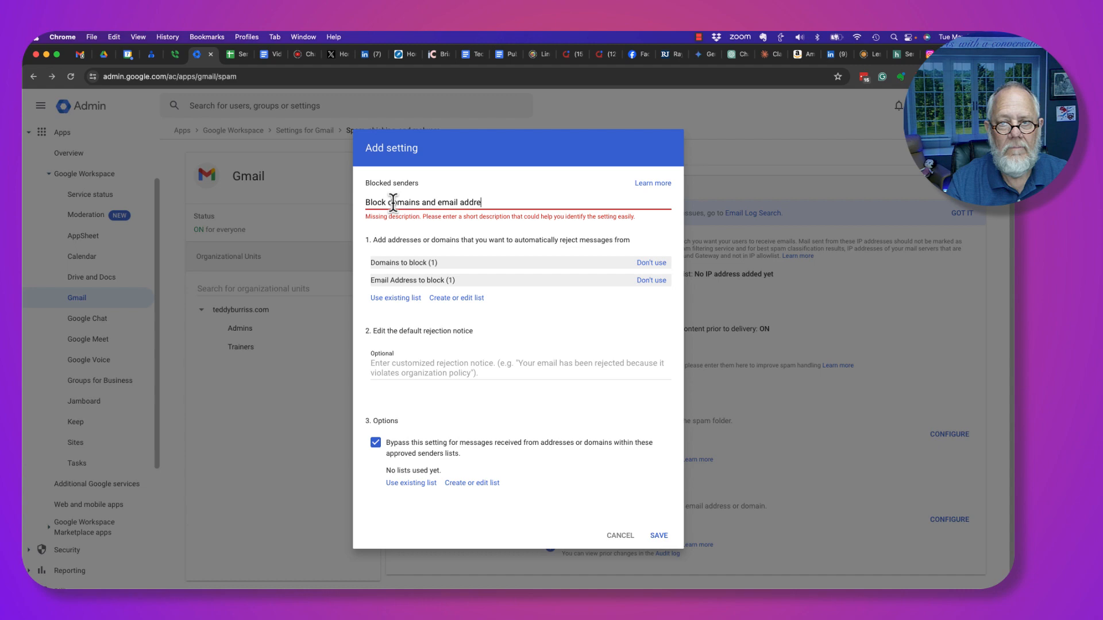
text(sses)
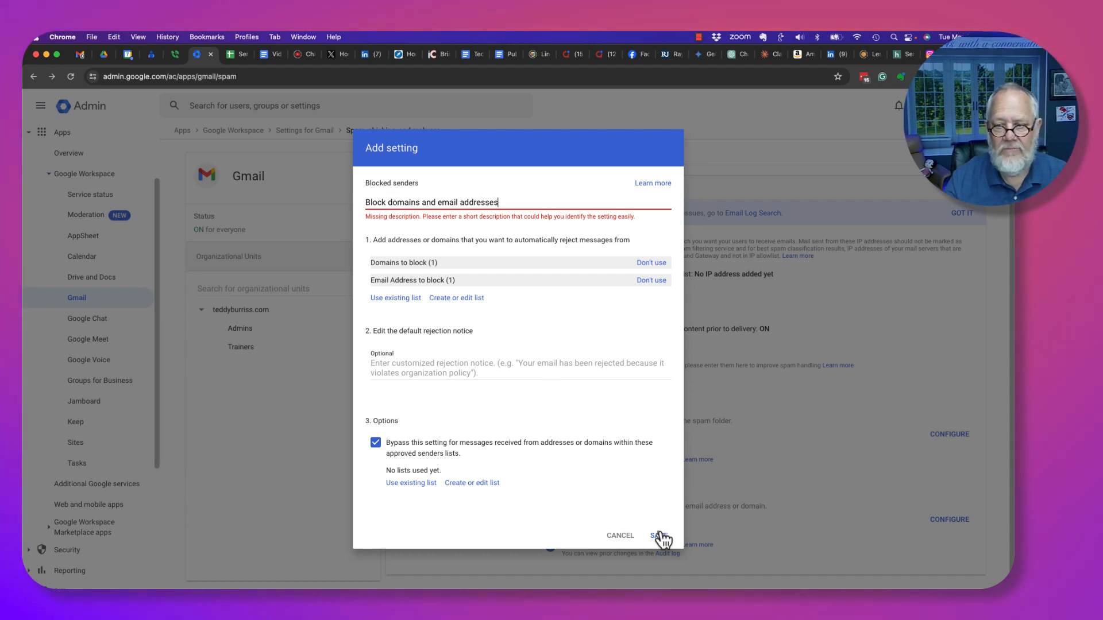
click(657, 535)
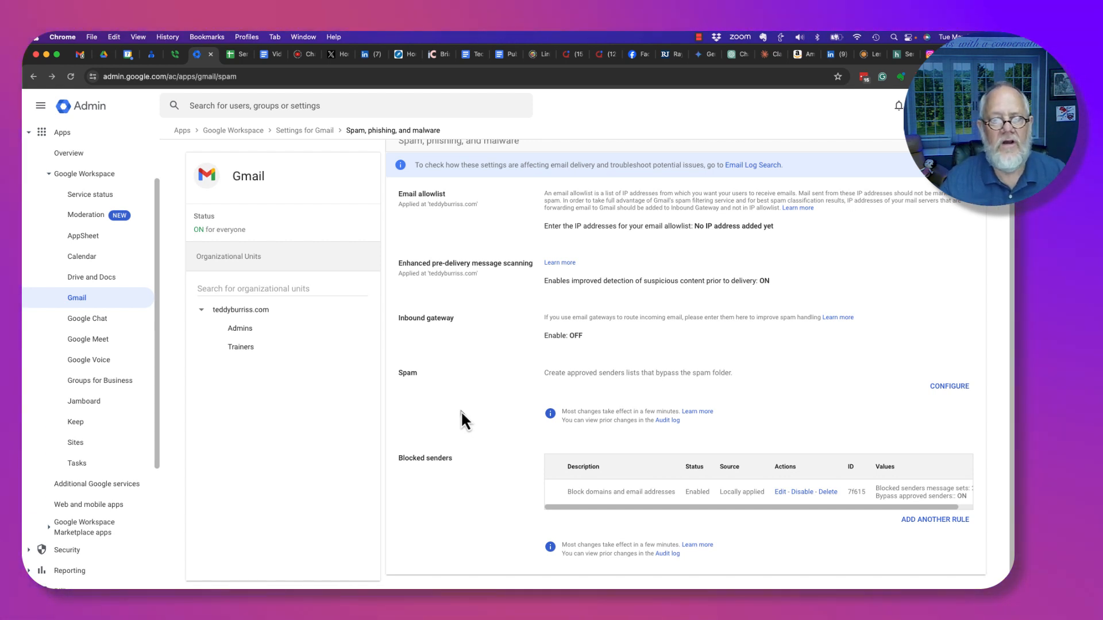
mouse_move(637, 491)
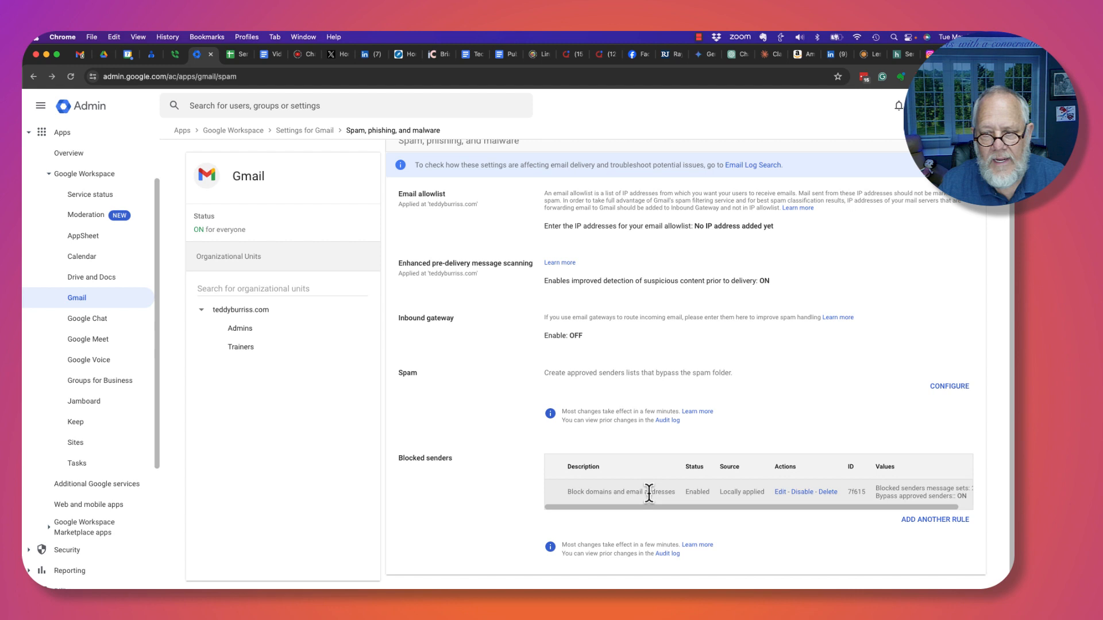
mouse_move(692, 493)
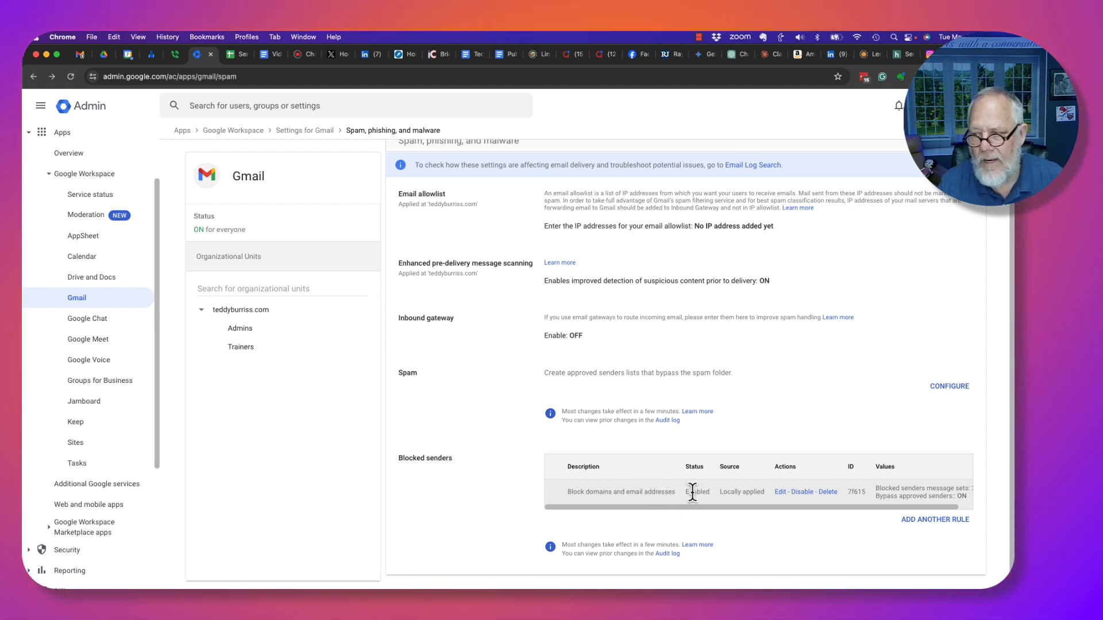
mouse_move(447, 334)
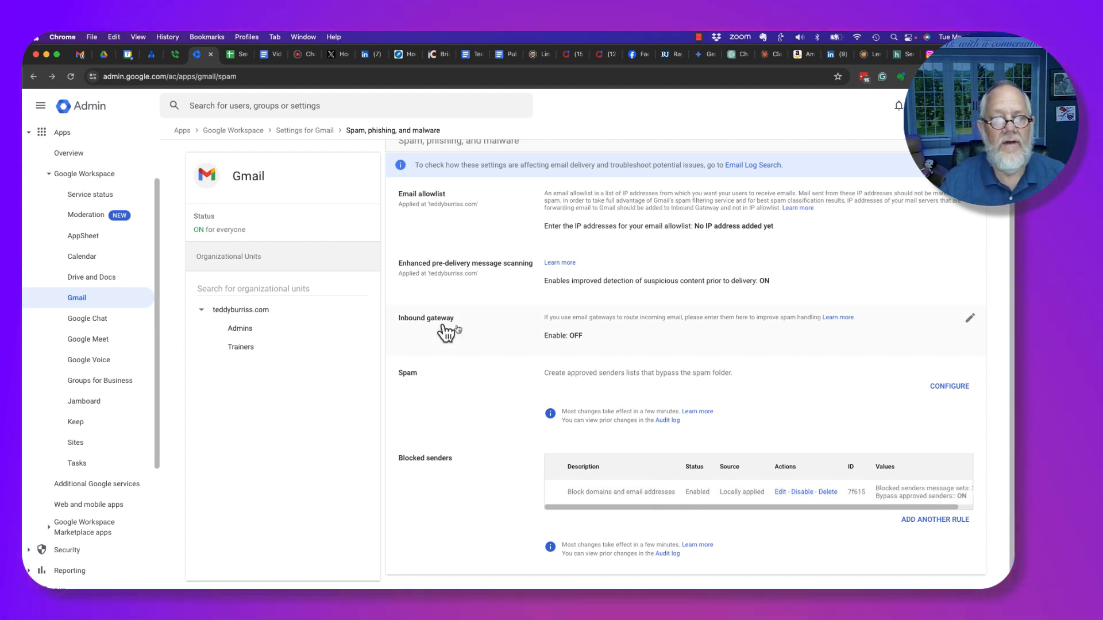
mouse_move(399, 96)
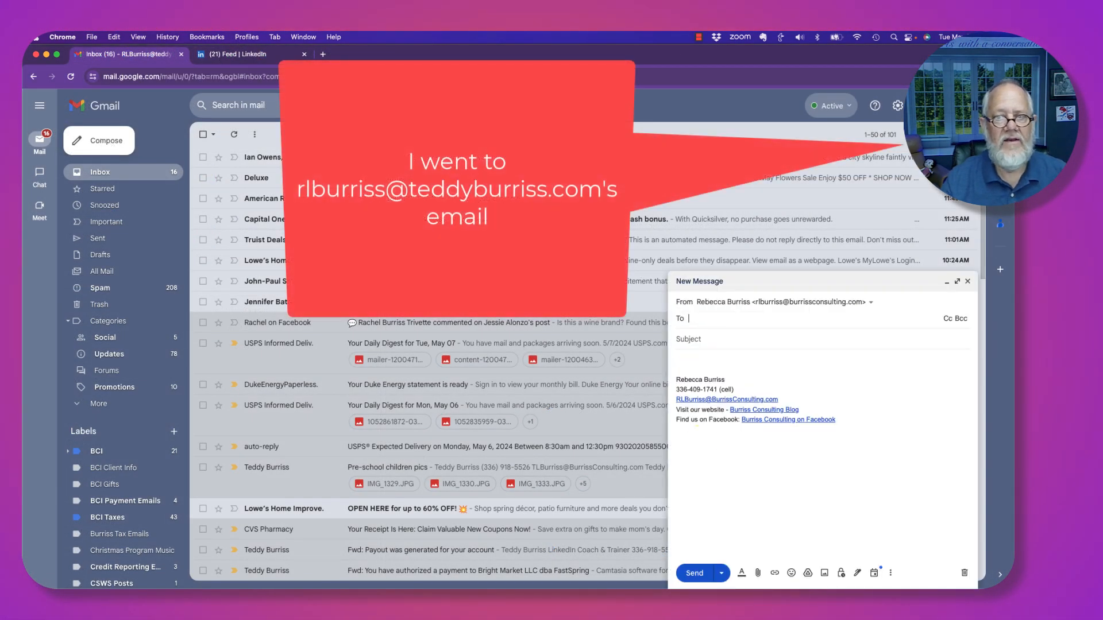
Send a test email from the blocked sender's account to the work address
text(tlbur)
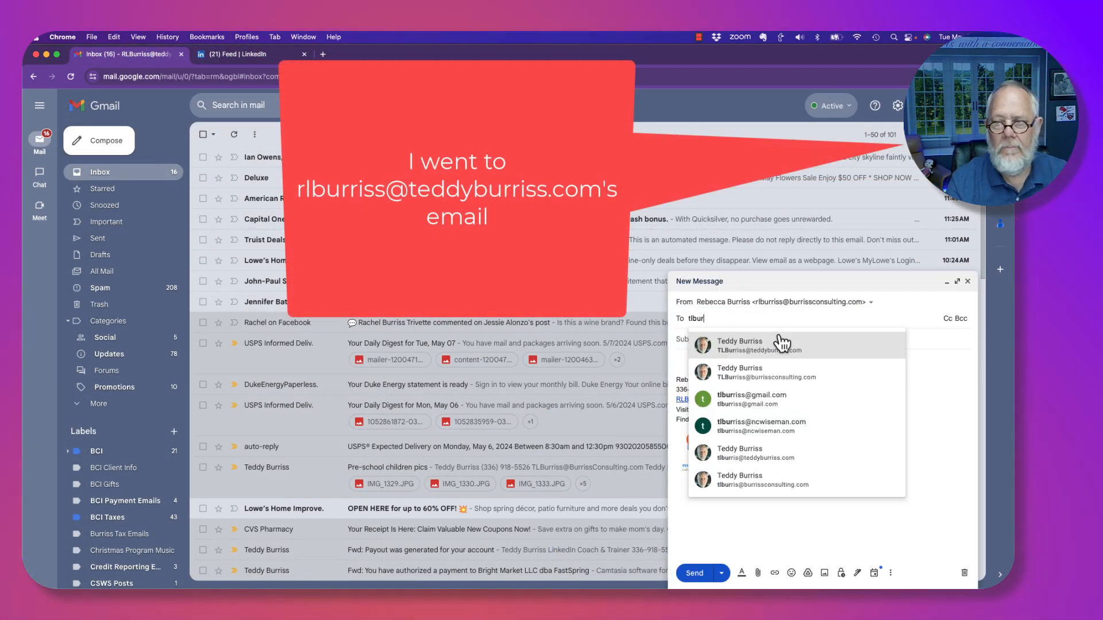
click(740, 345)
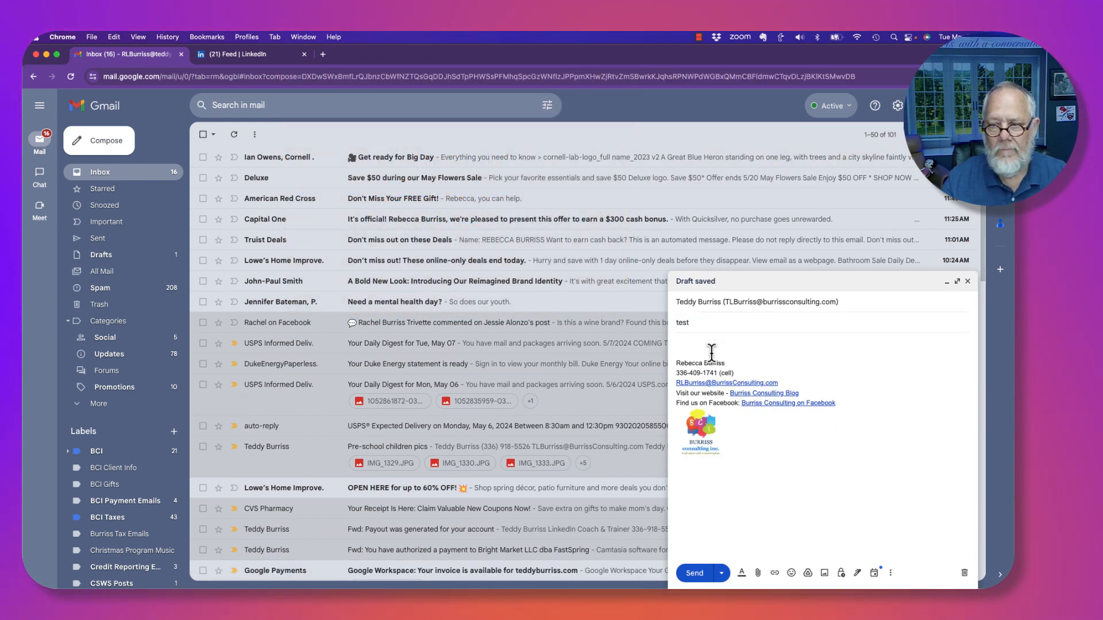
click(694, 572)
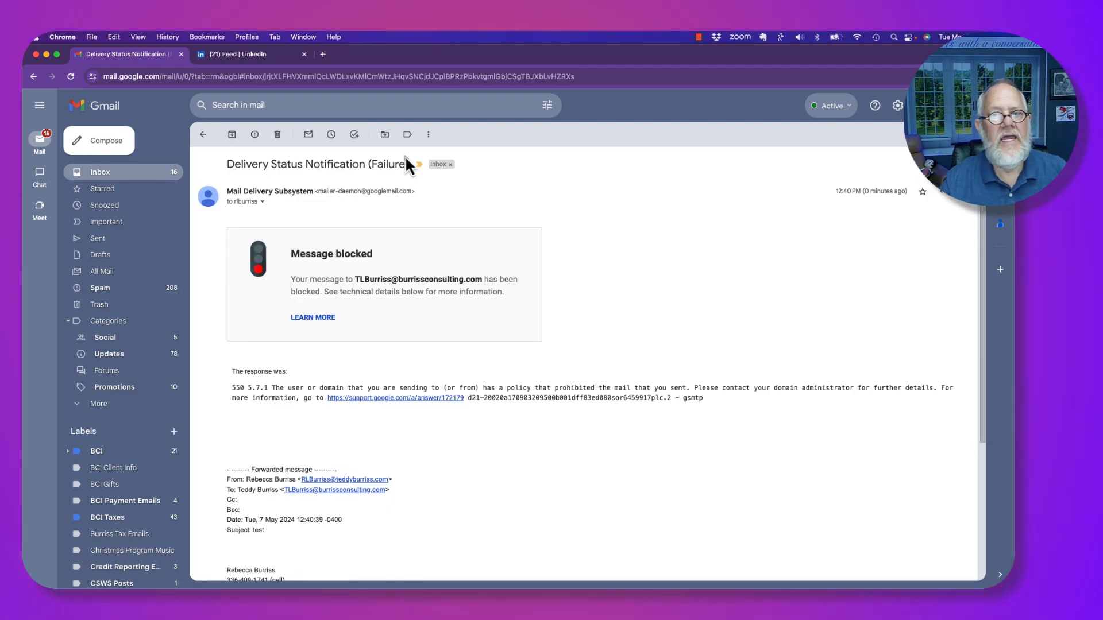
mouse_move(472, 325)
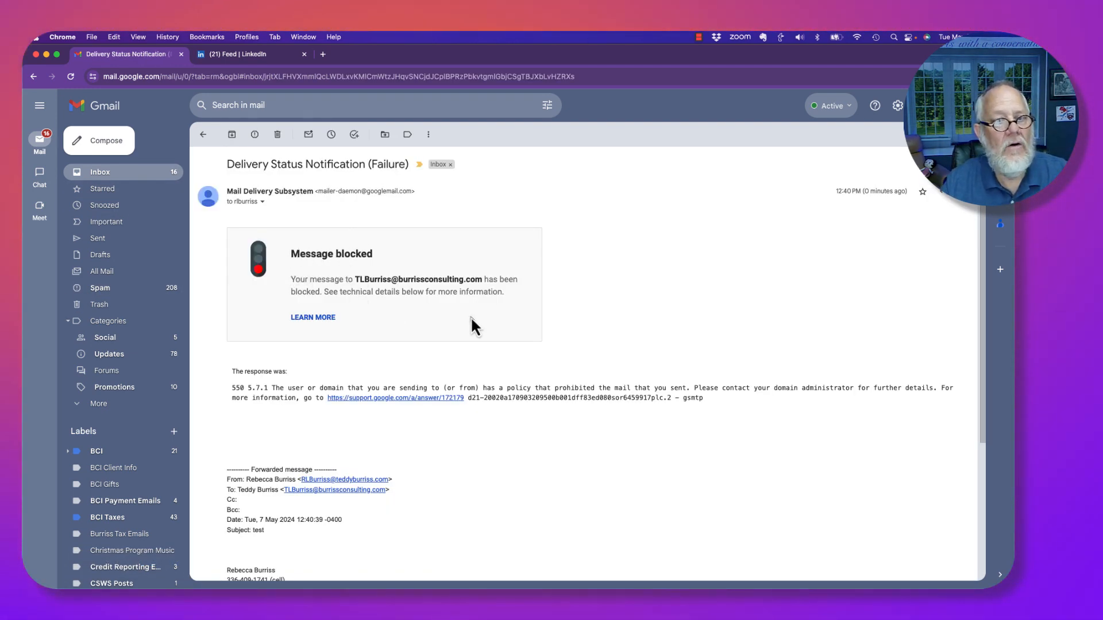
mouse_move(593, 285)
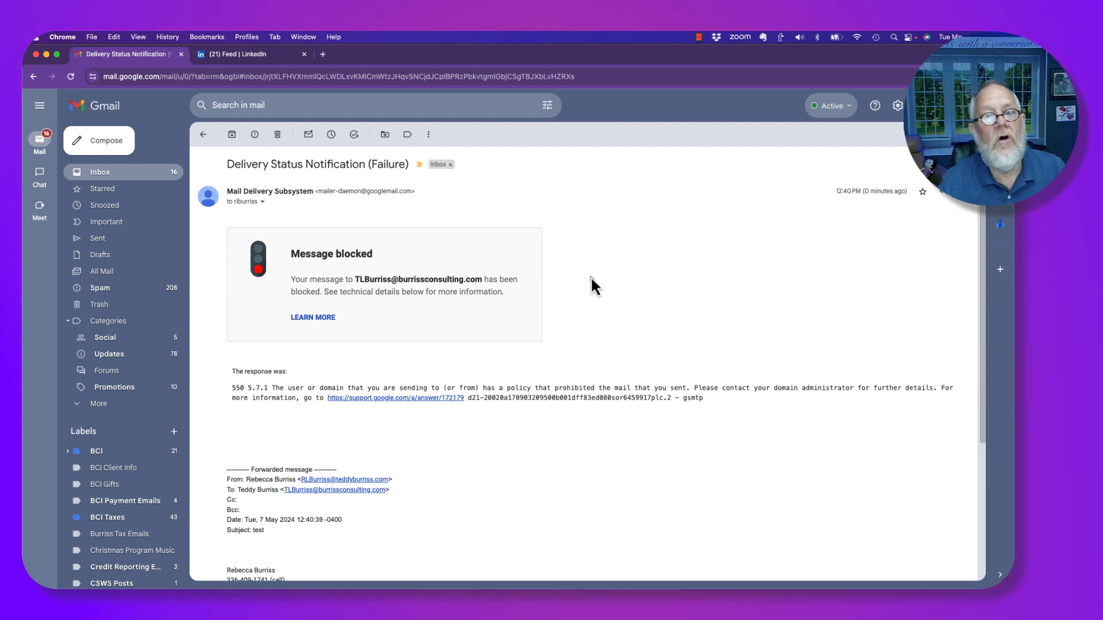
mouse_move(718, 313)
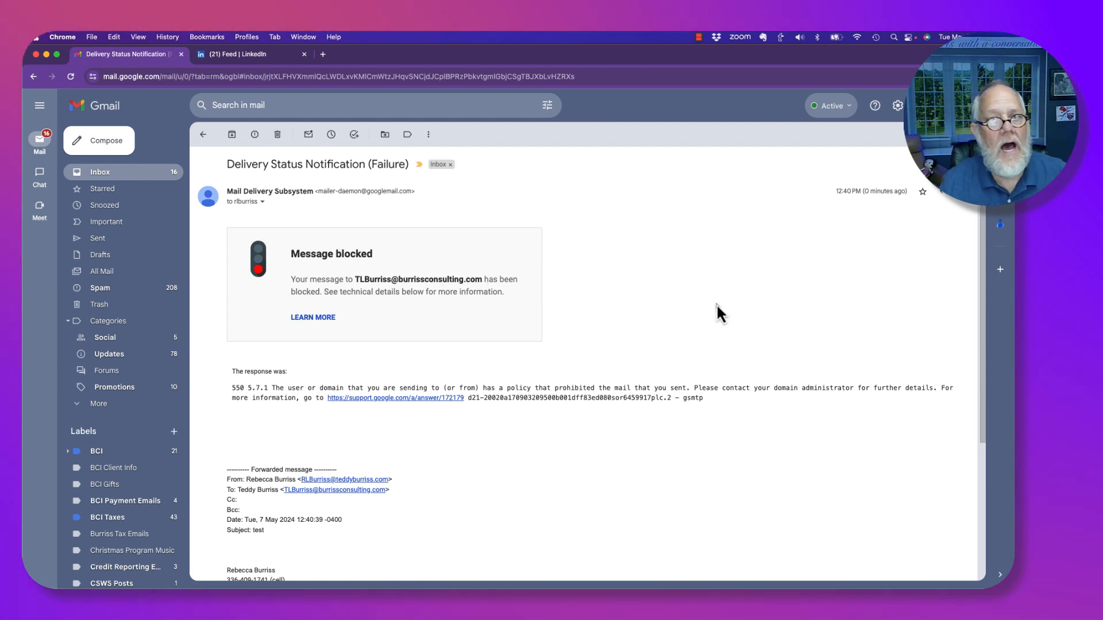
mouse_move(245, 41)
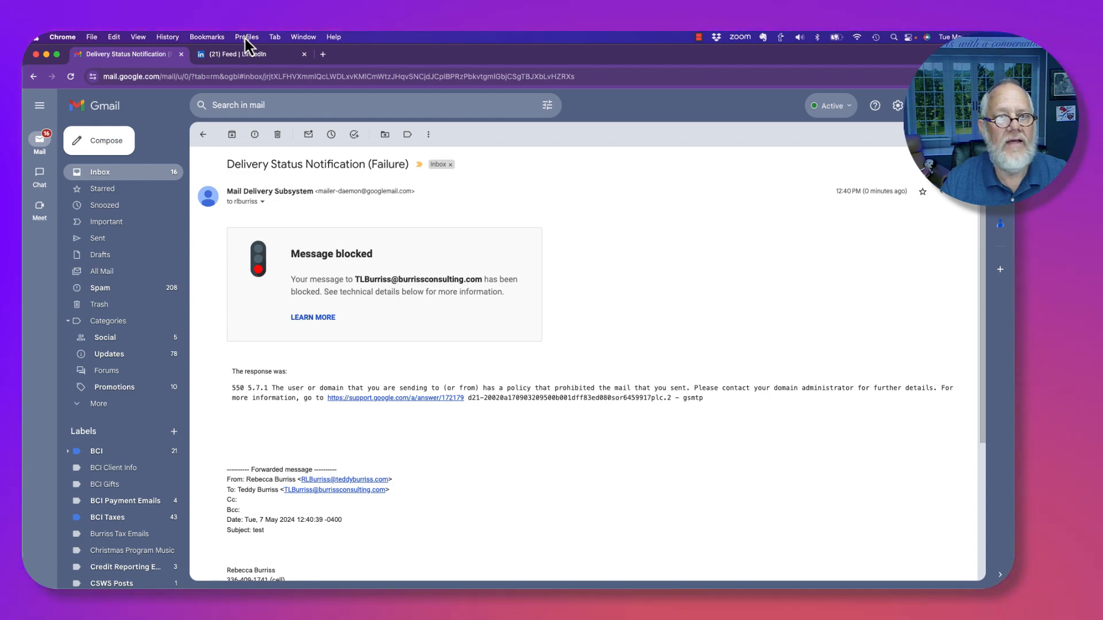
Check the recipient account's Spam folder, confirming the test message never arrived
click(277, 134)
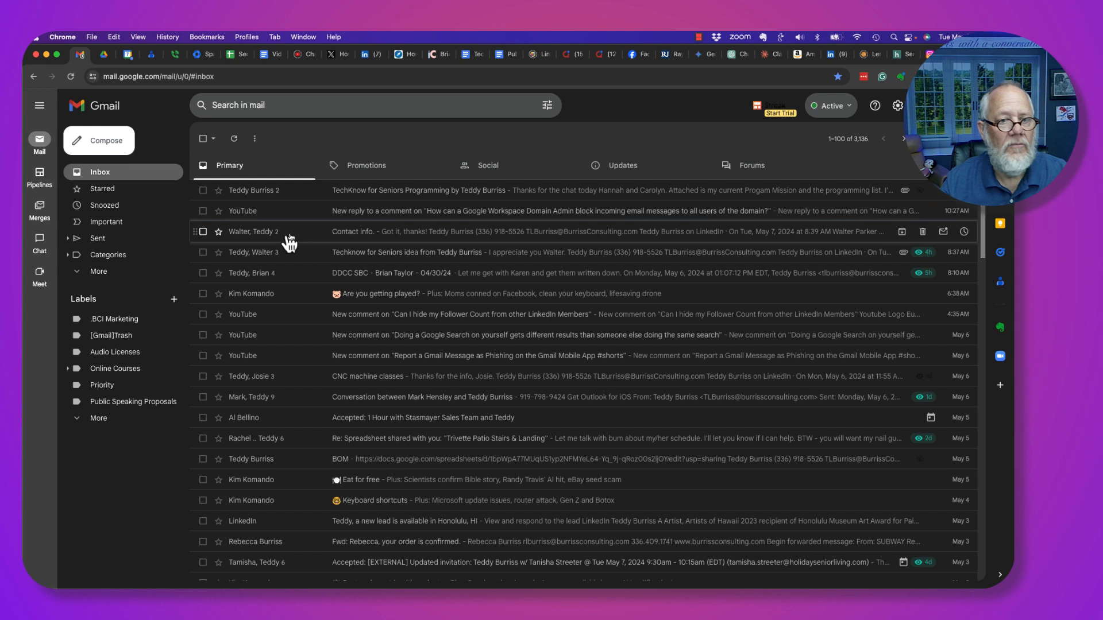
click(97, 271)
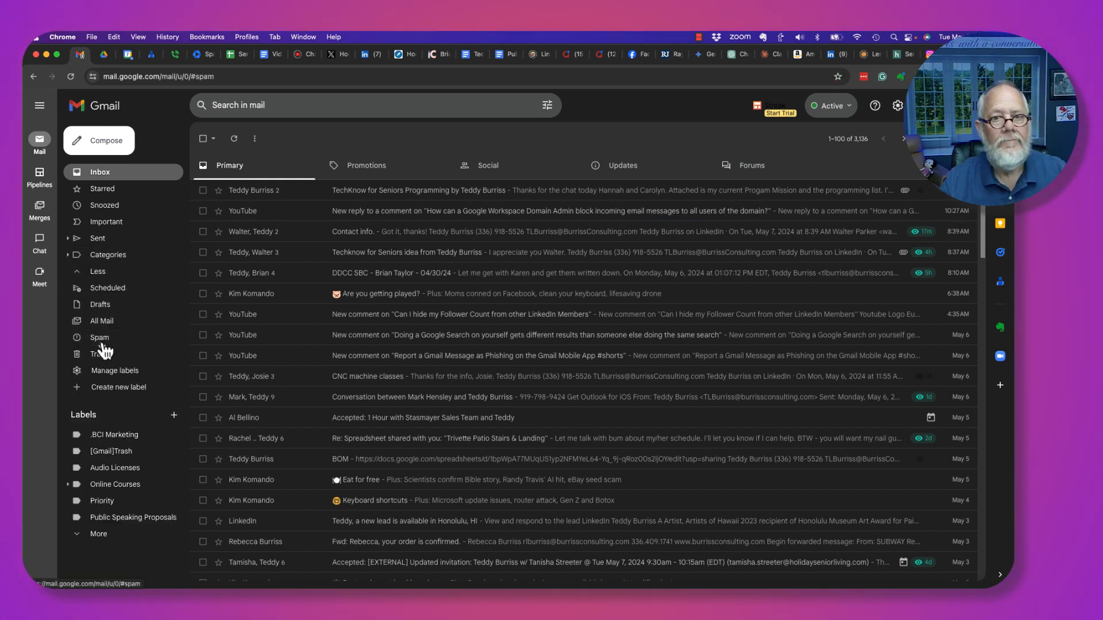
click(99, 337)
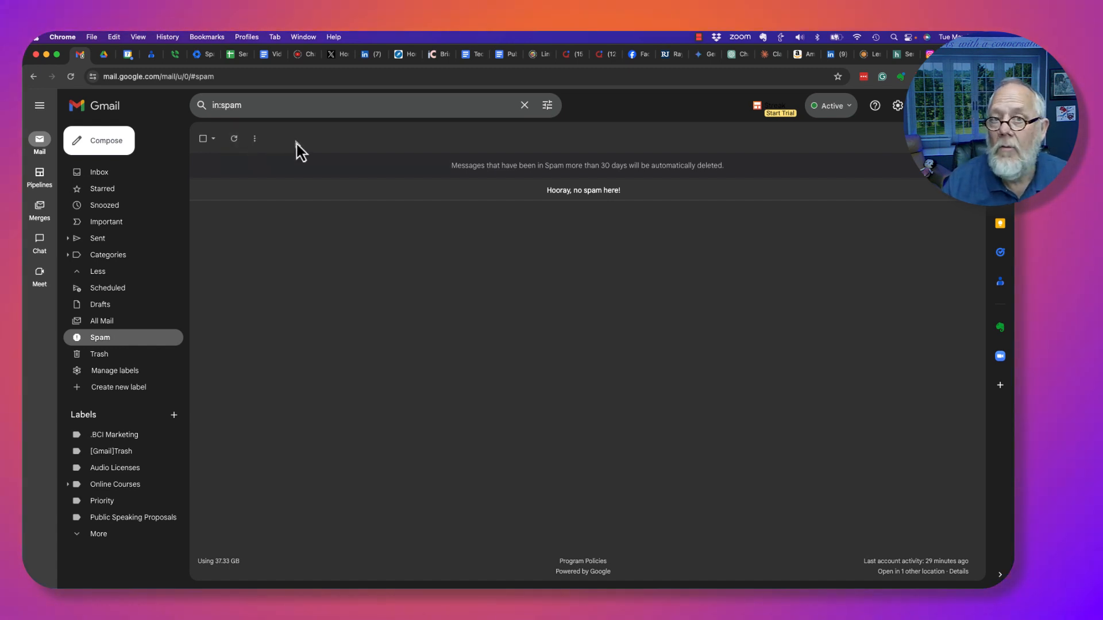
click(246, 36)
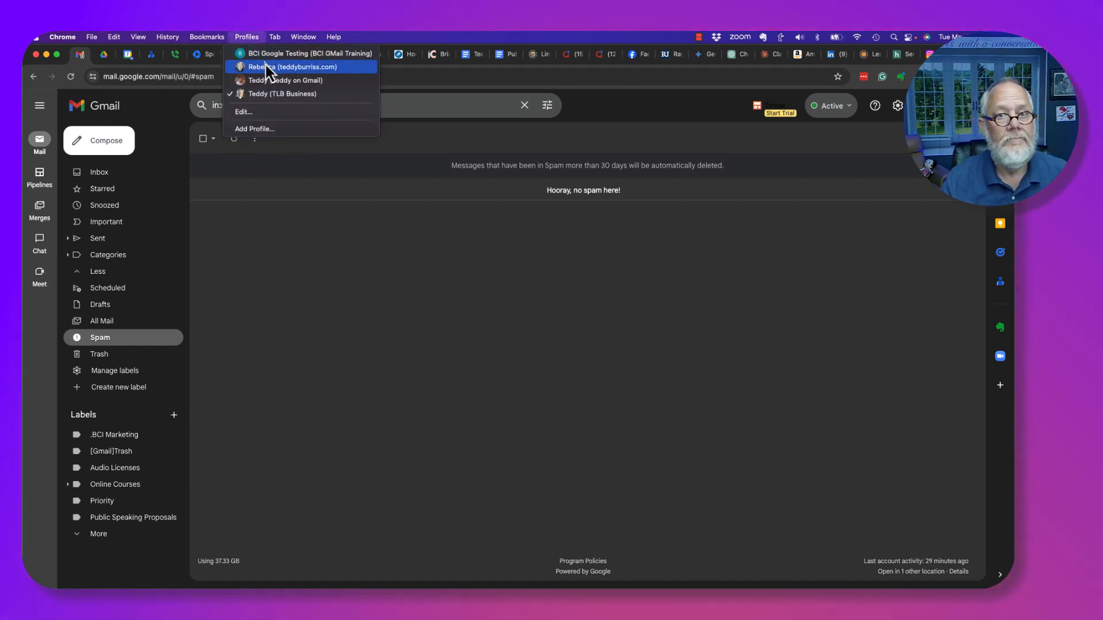
From another outside account send a 'test' message to the work address and view the bounce's details
click(295, 67)
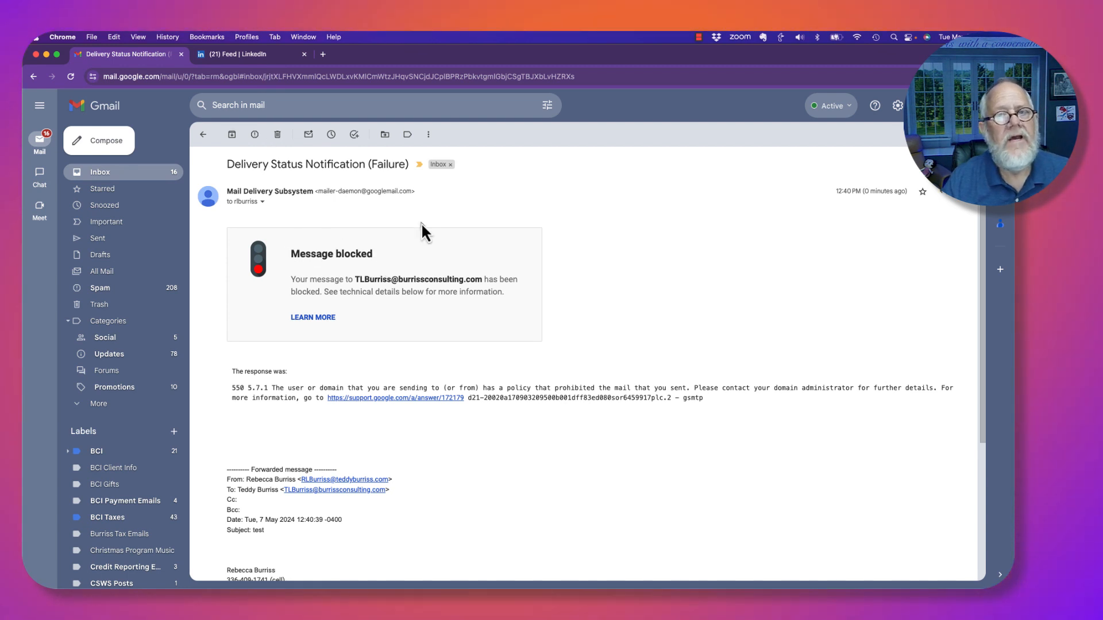
mouse_move(495, 277)
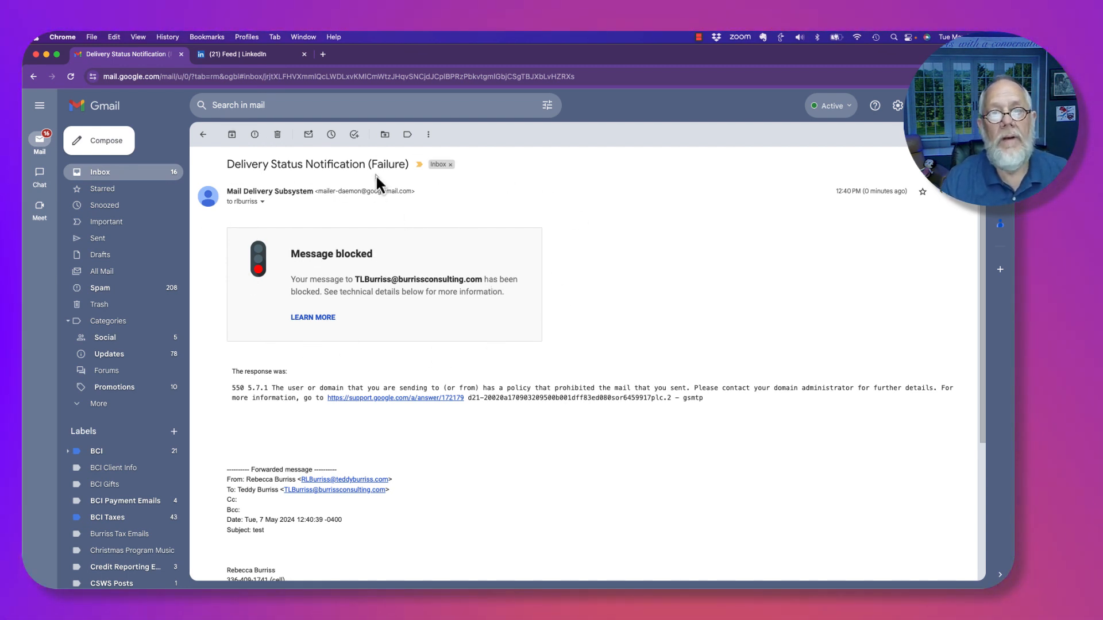
mouse_move(443, 204)
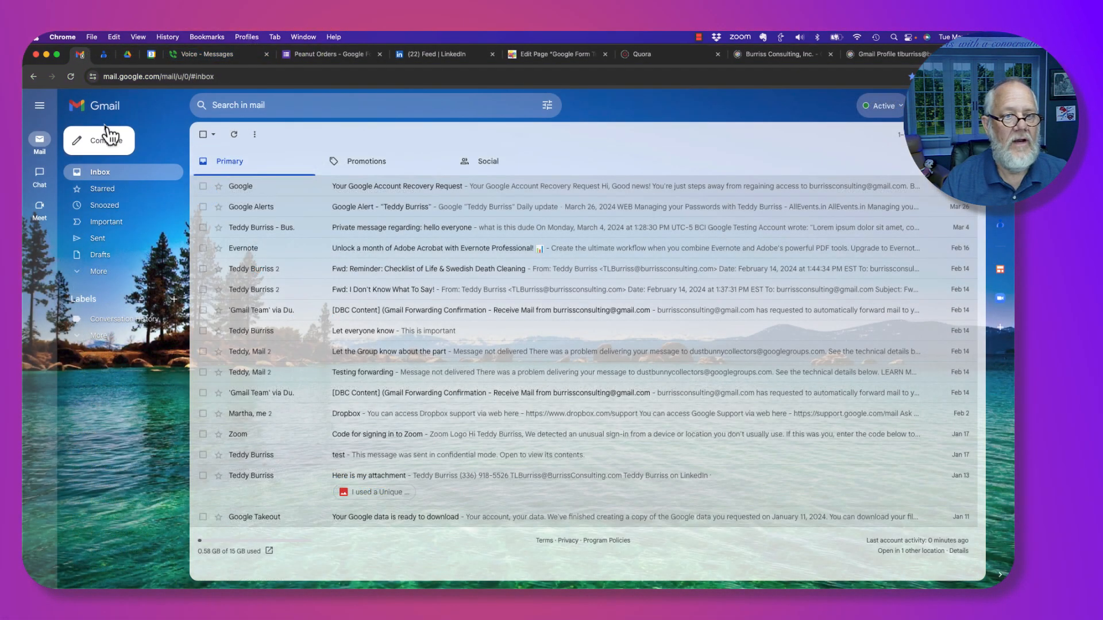
click(99, 140)
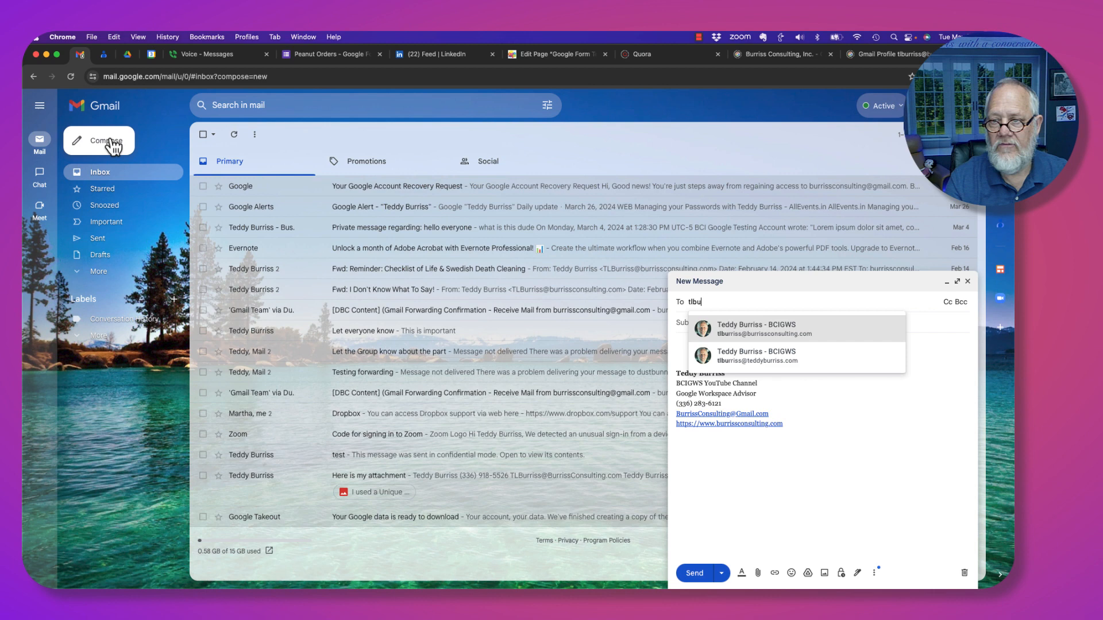
text(rr)
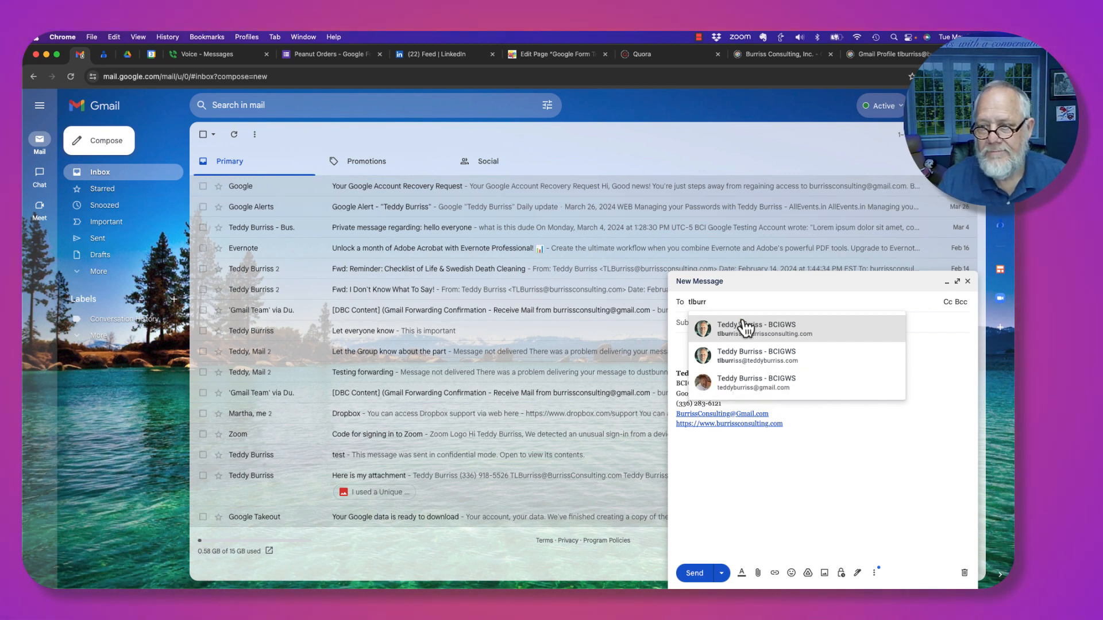
click(756, 328)
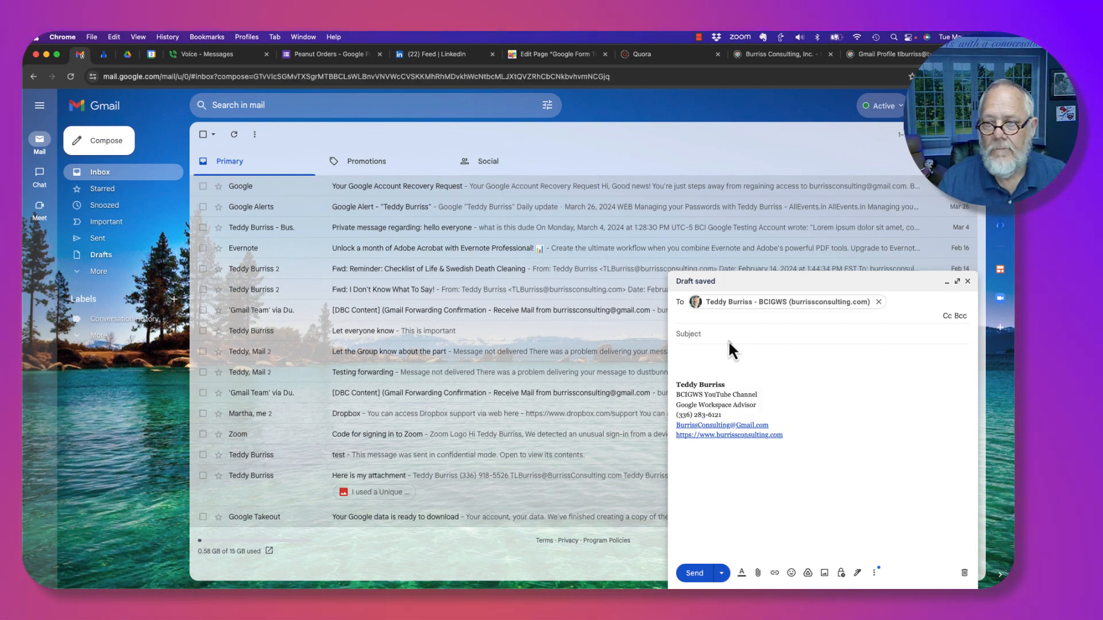
text(test)
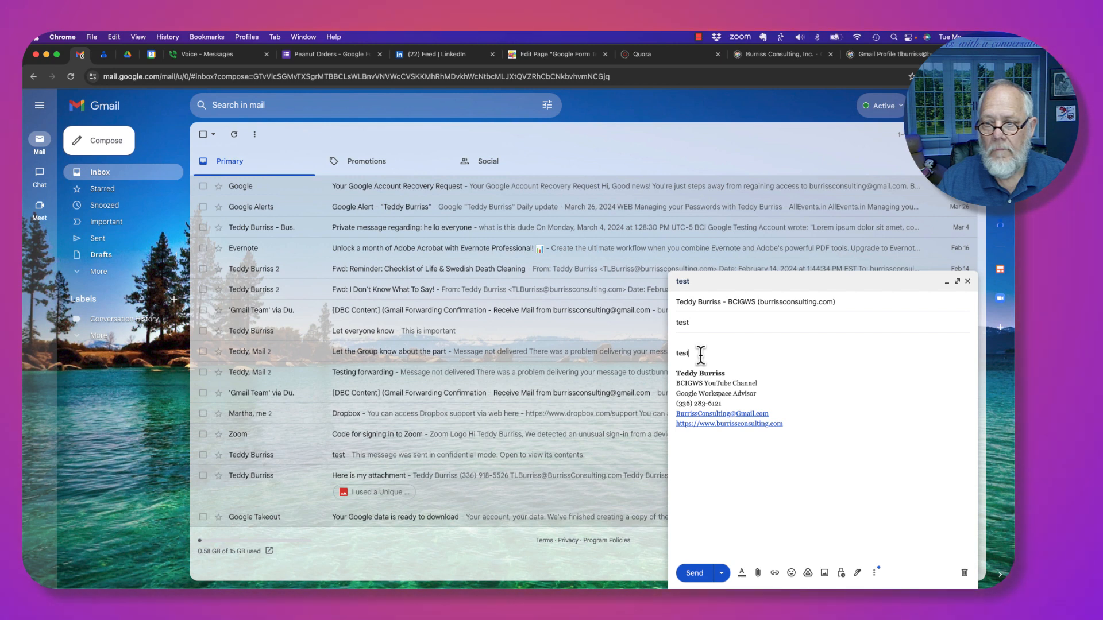
click(692, 573)
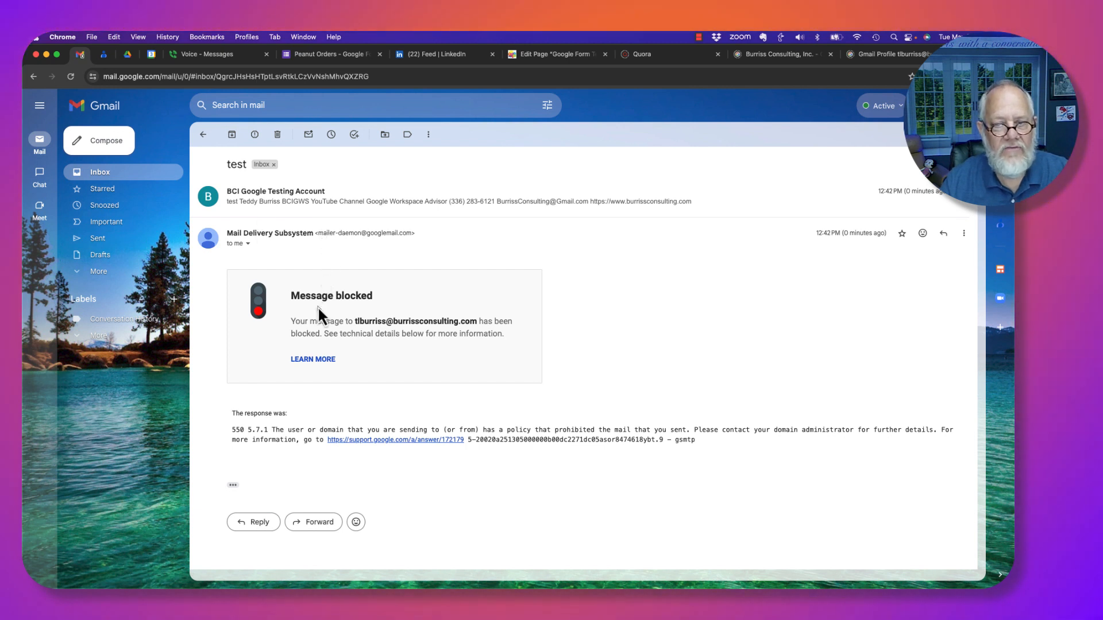
mouse_move(256, 215)
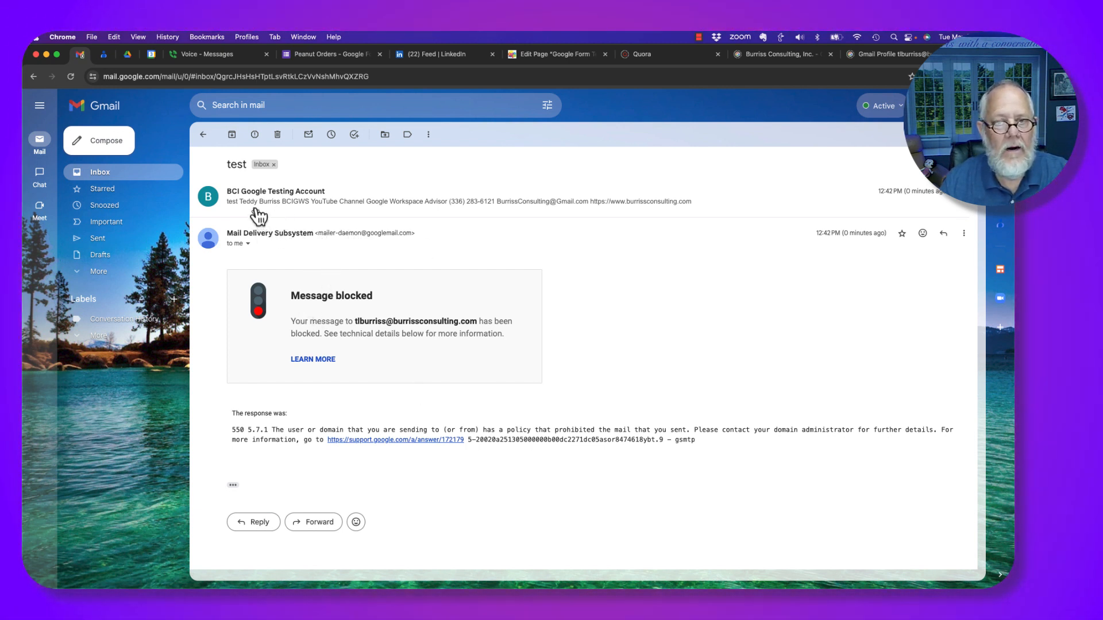
click(248, 244)
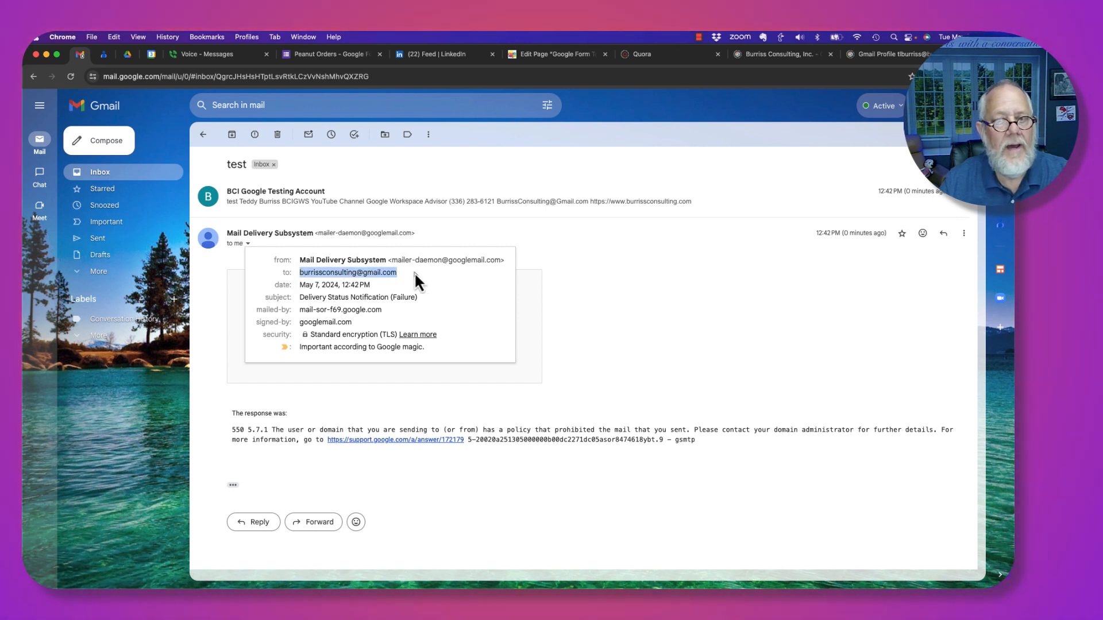
mouse_move(576, 294)
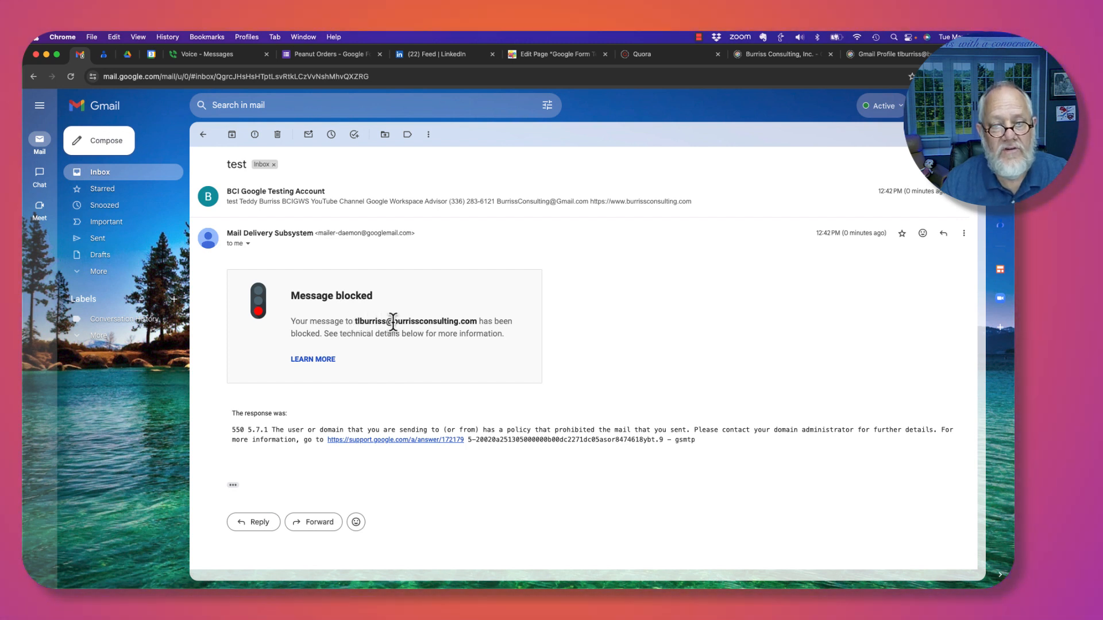
mouse_move(560, 323)
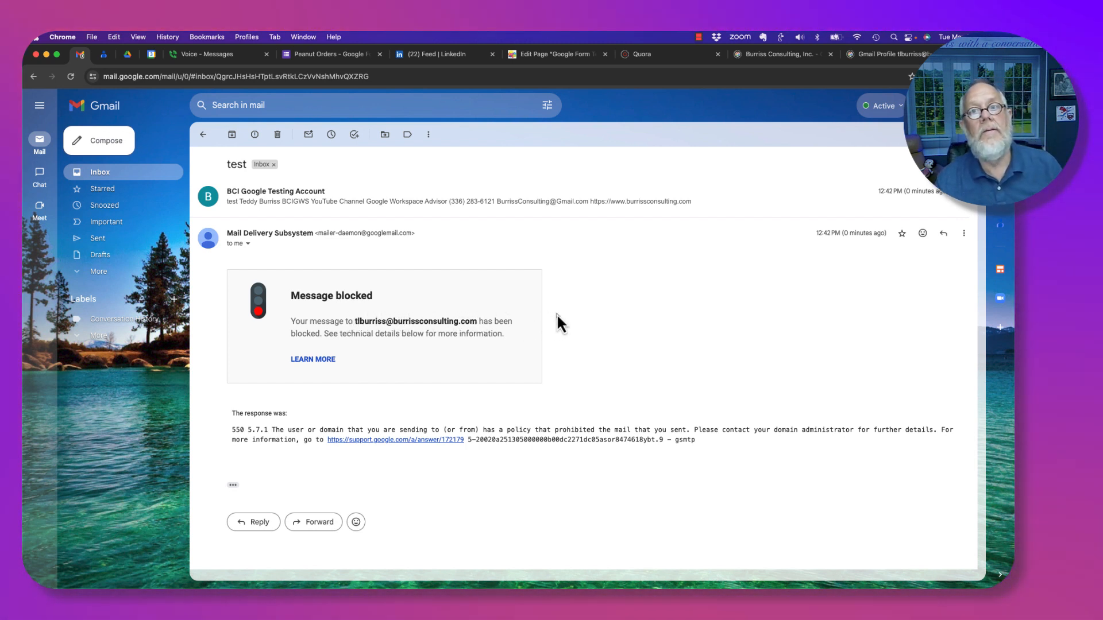
mouse_move(389, 252)
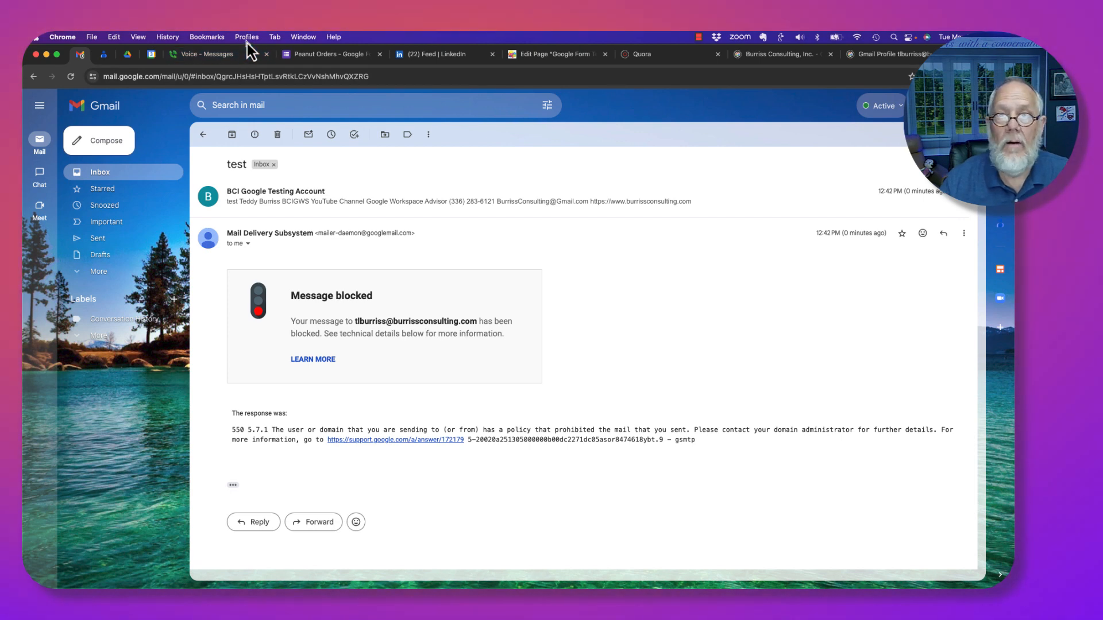
Recheck the recipient's Inbox and Spam folder for the test message, finding none
click(100, 336)
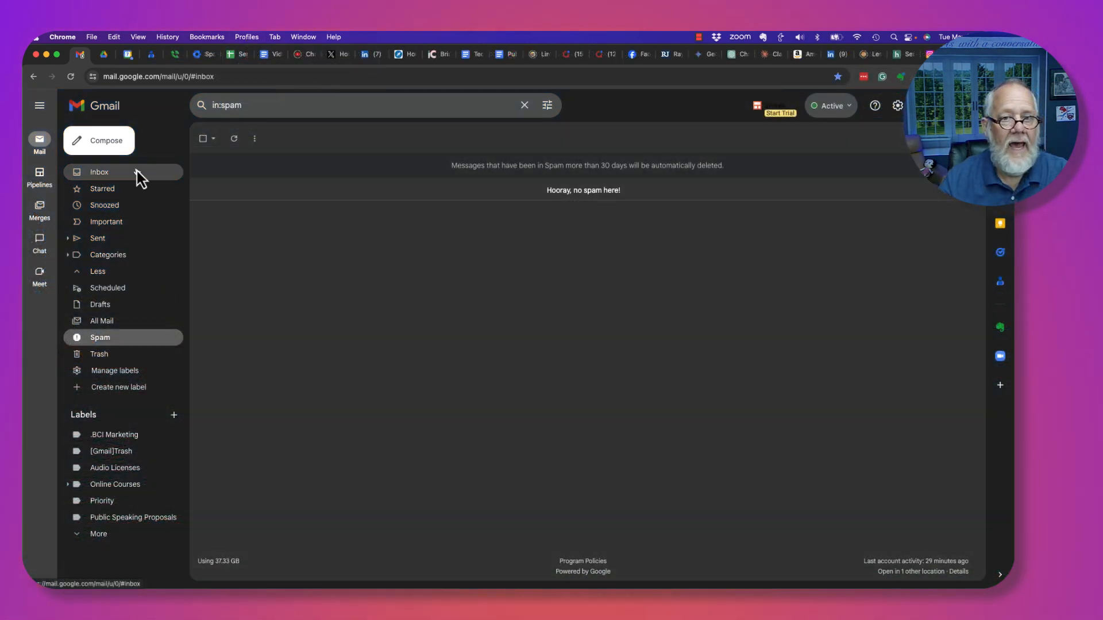
click(99, 171)
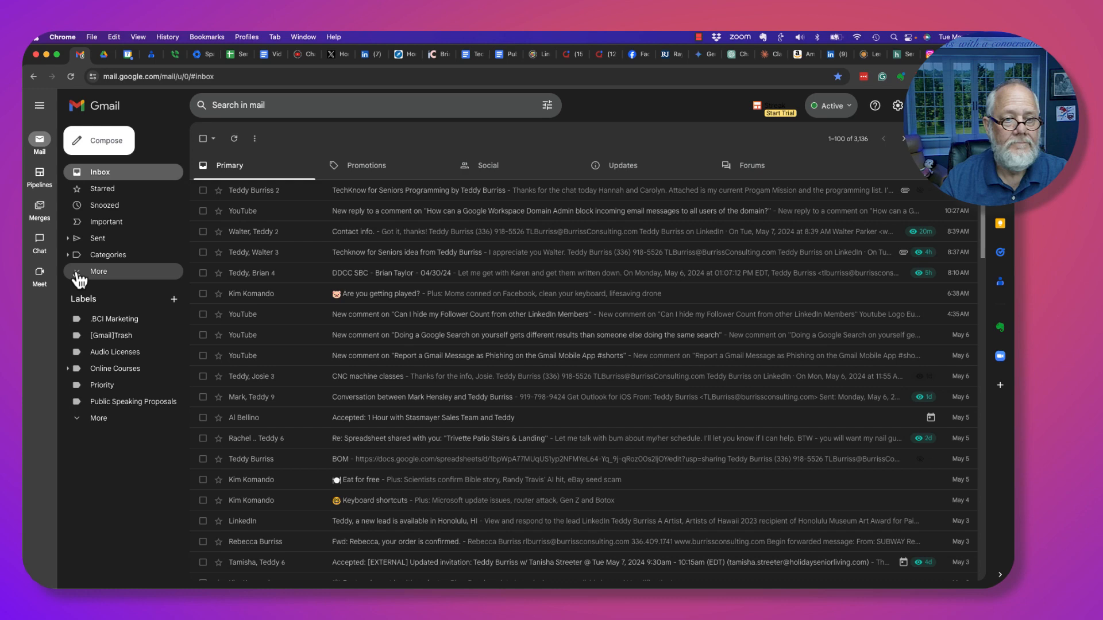
click(100, 336)
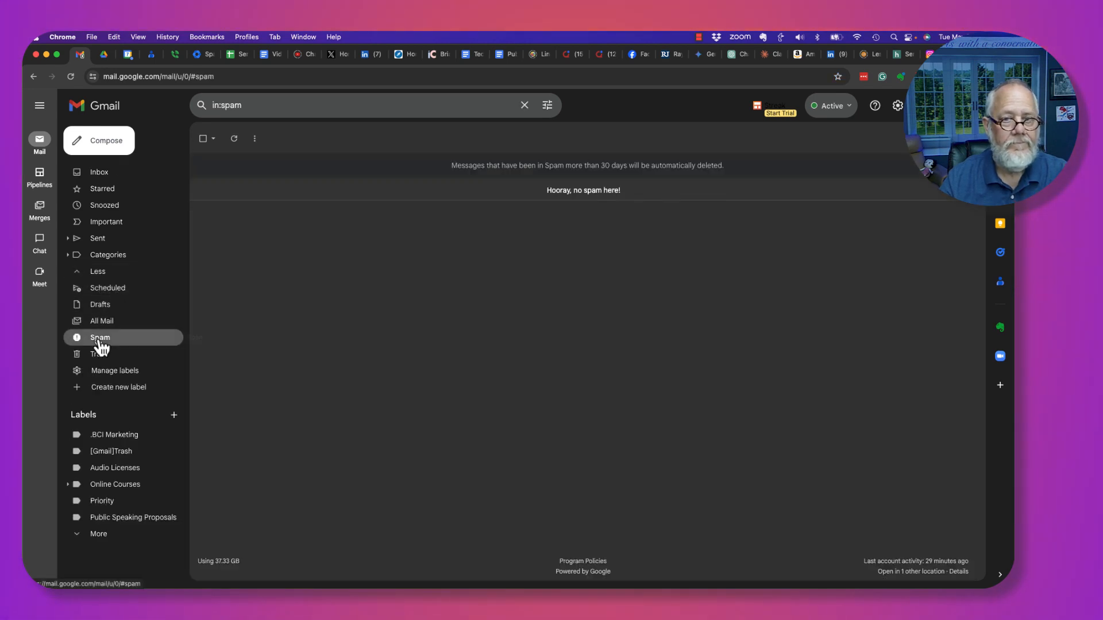
mouse_move(102, 188)
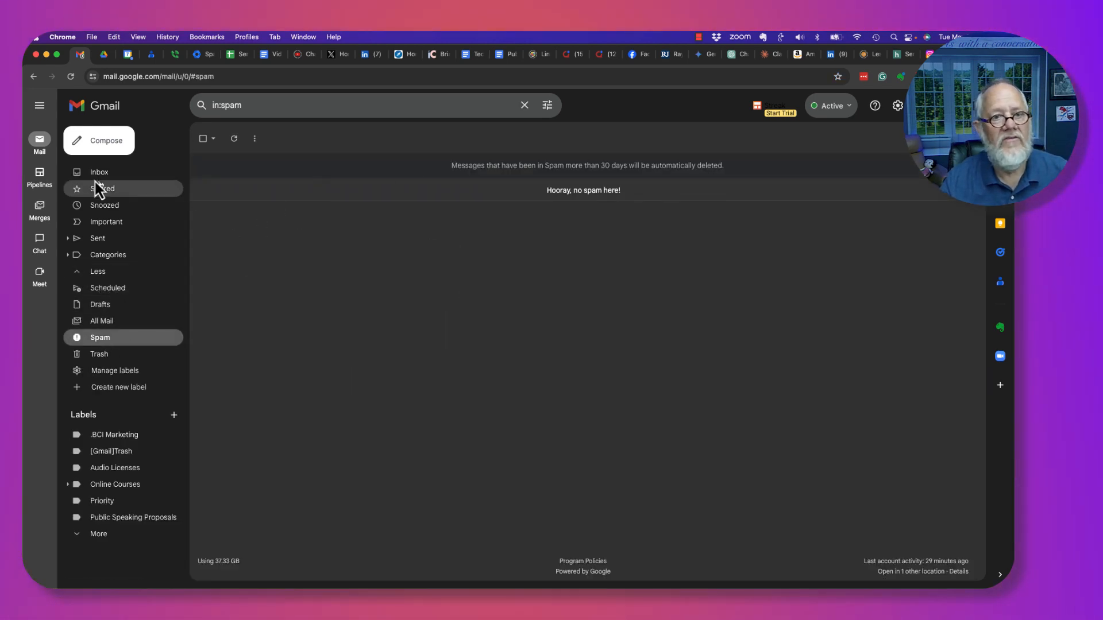
click(99, 171)
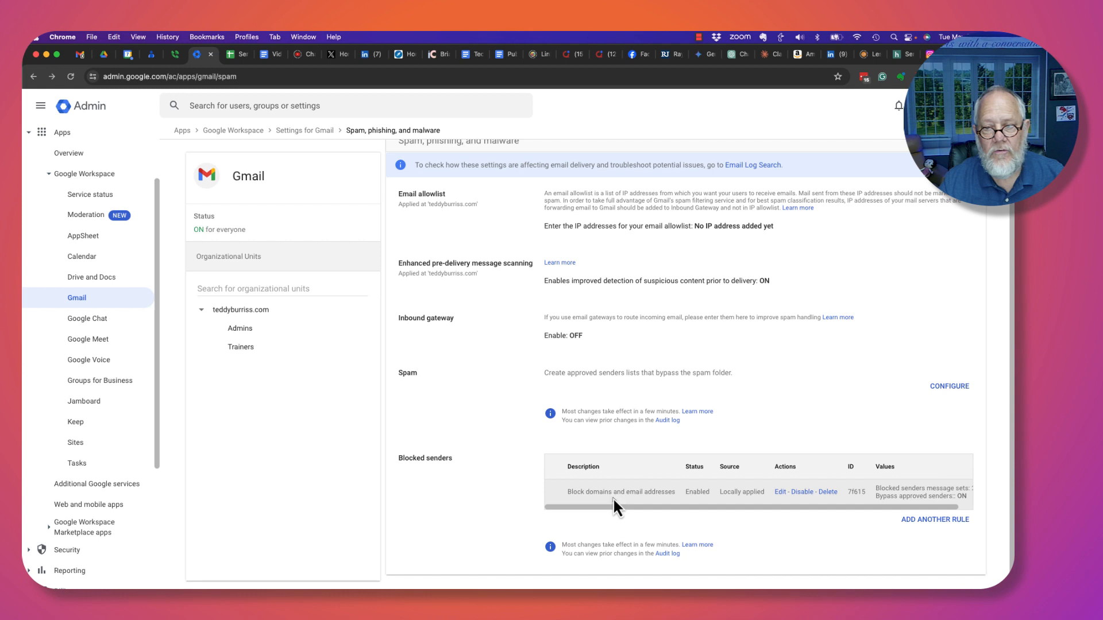
mouse_move(583, 508)
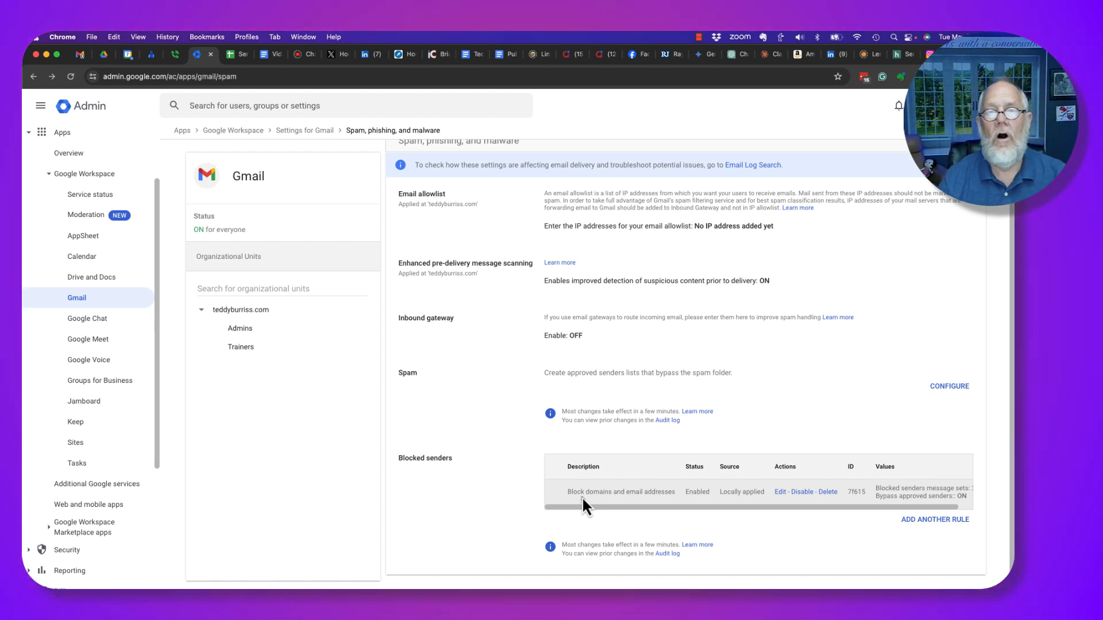
mouse_move(707, 513)
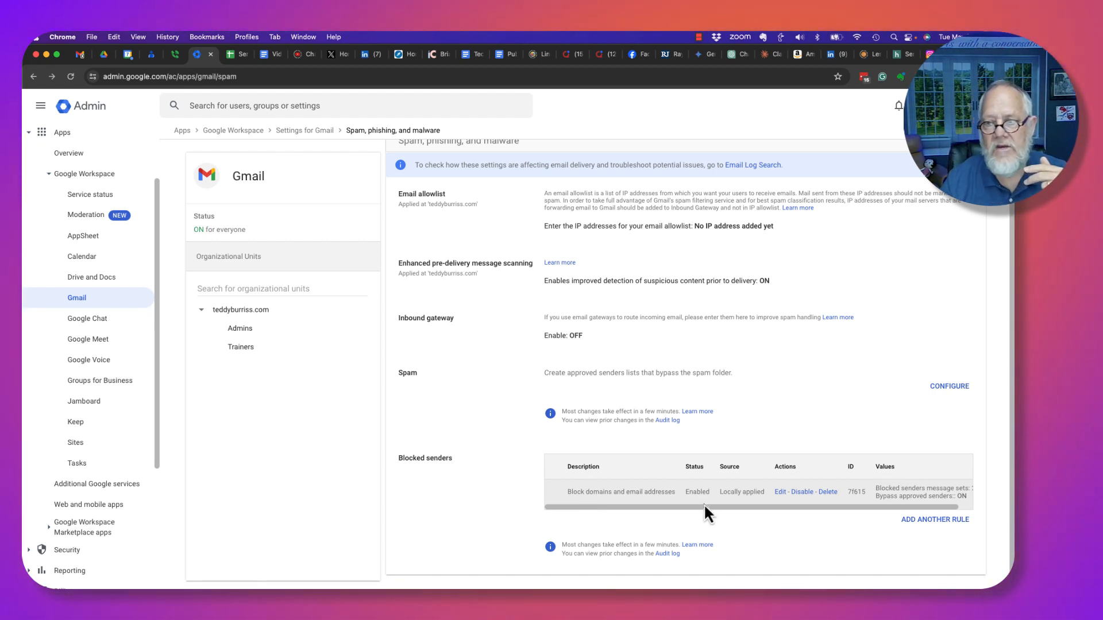
mouse_move(878, 497)
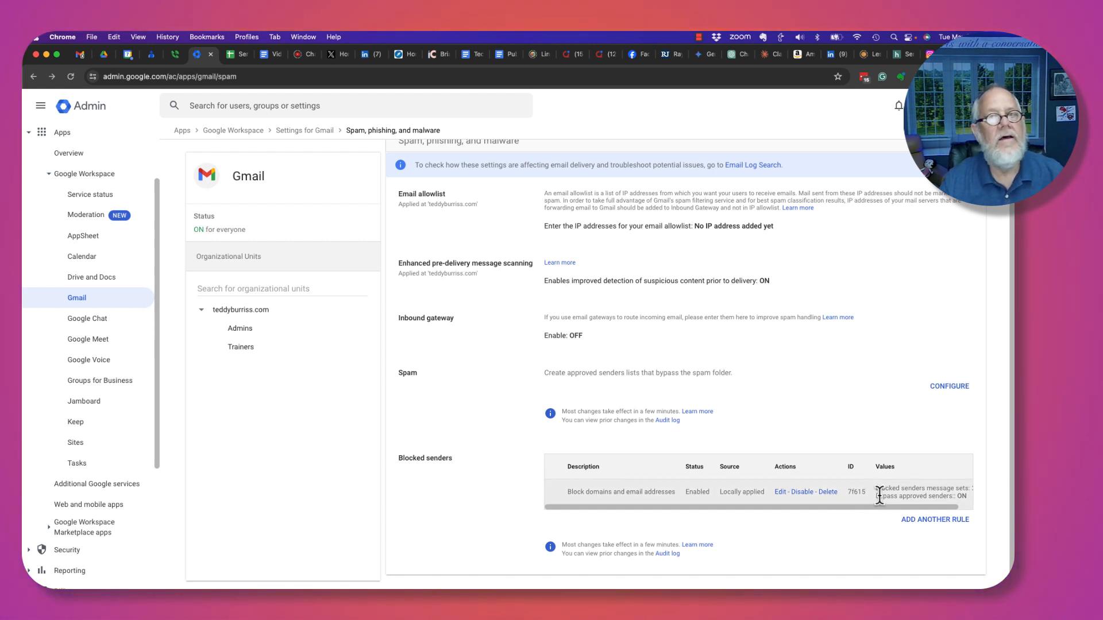
mouse_move(333, 433)
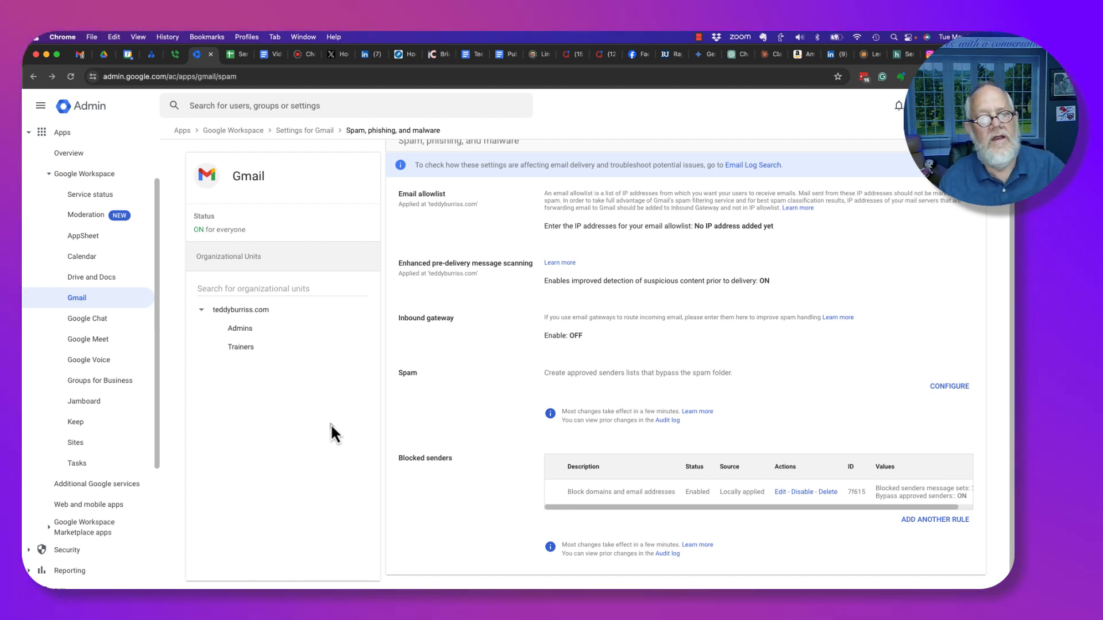
mouse_move(145, 194)
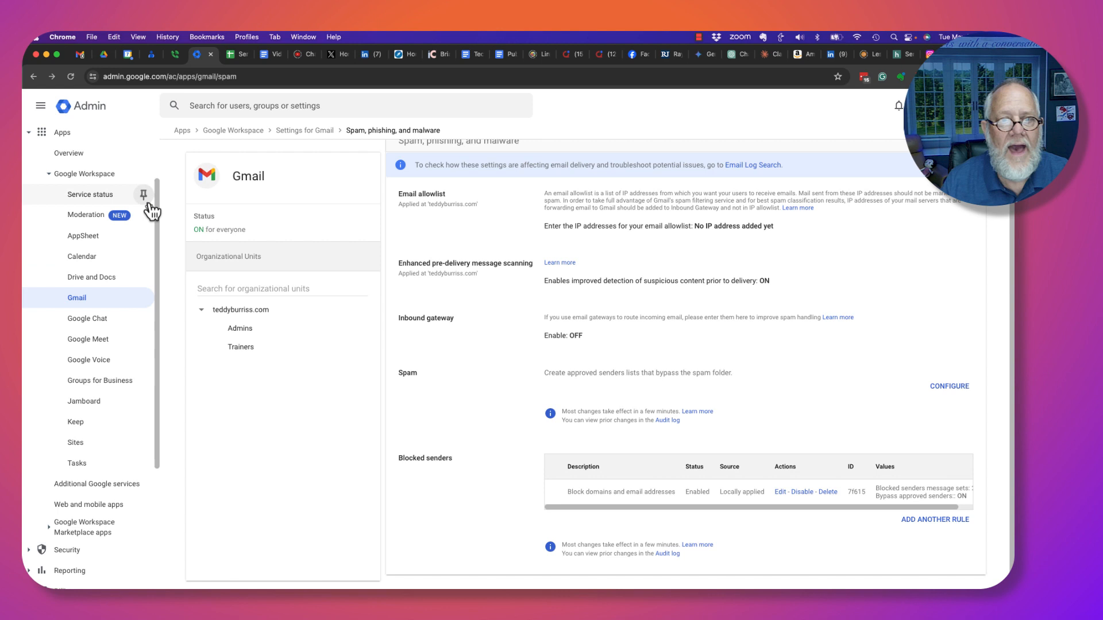
mouse_move(311, 136)
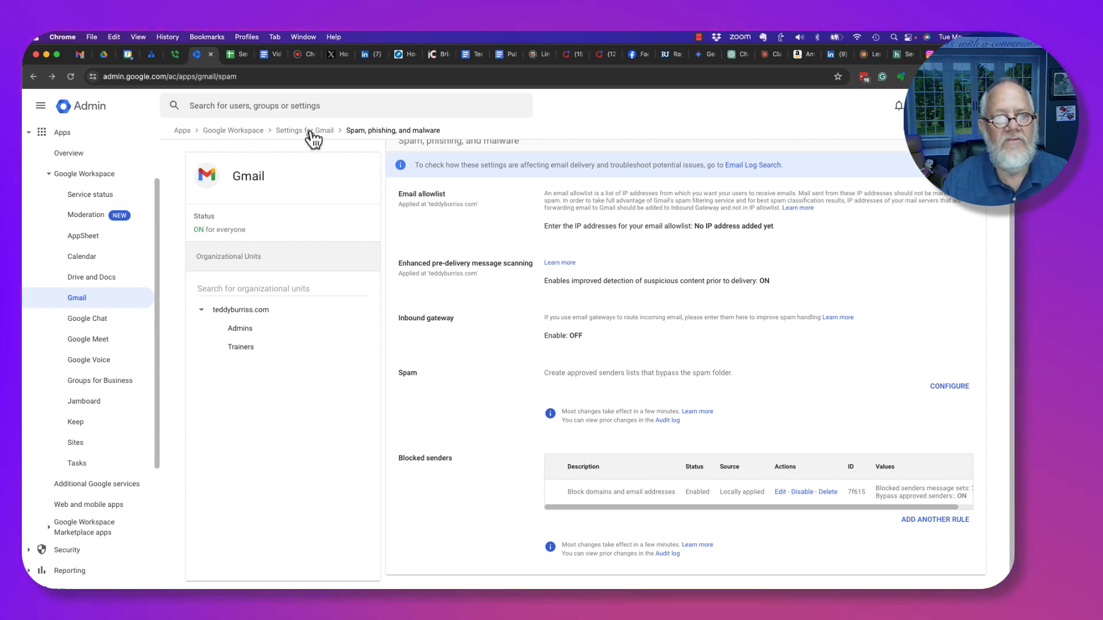
mouse_move(706, 137)
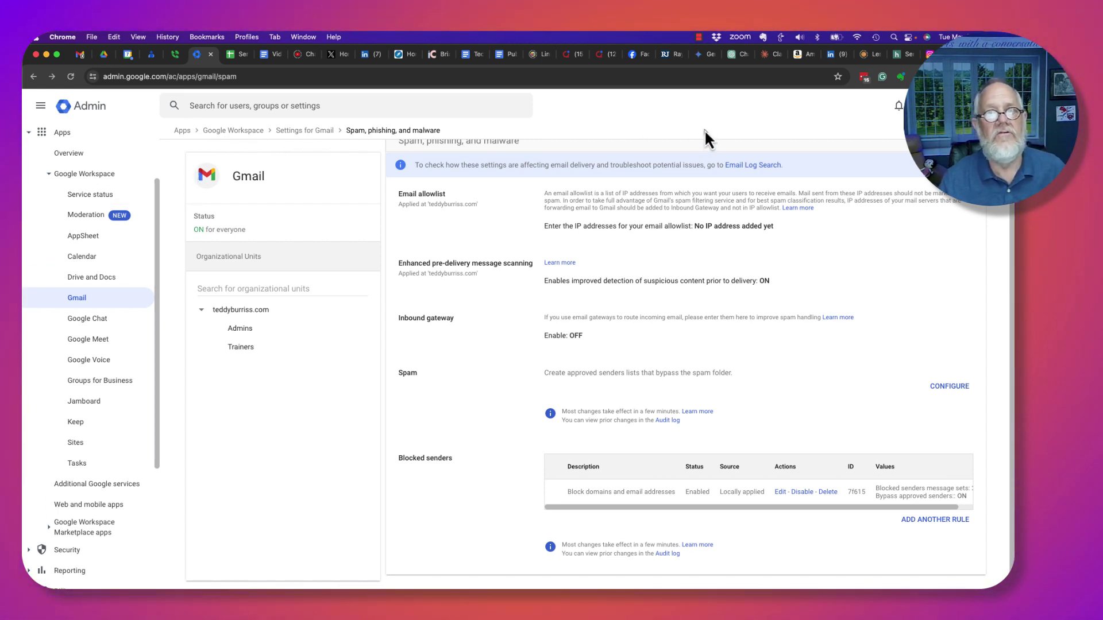